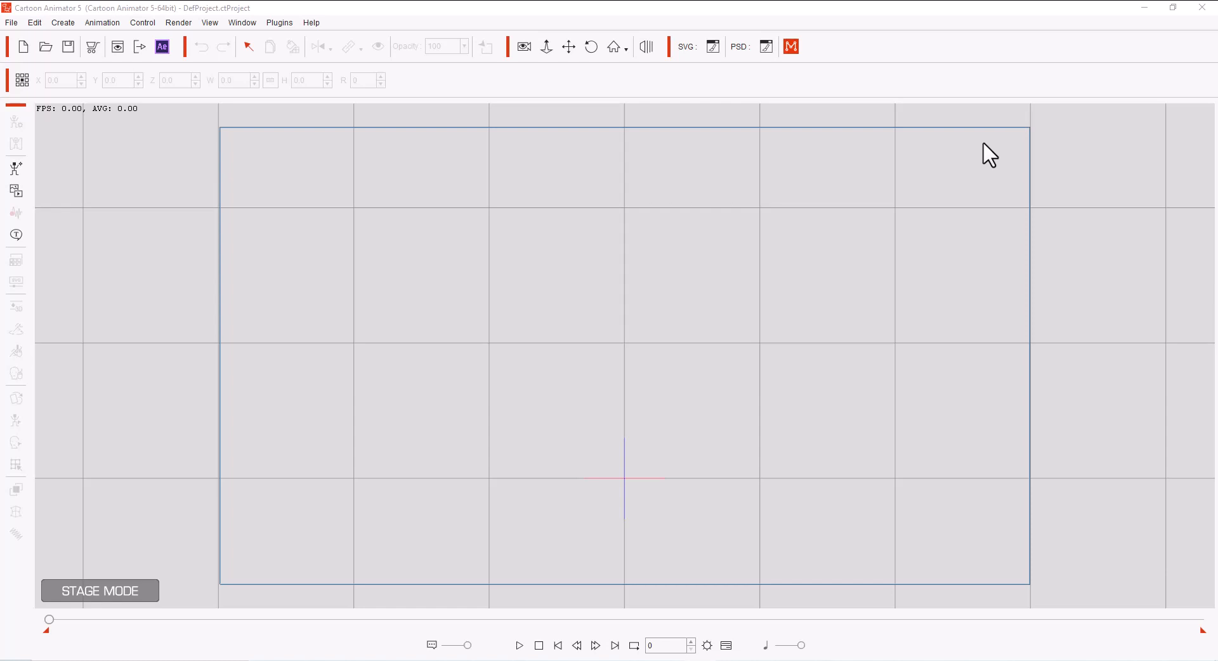
mouse_move(207, 162)
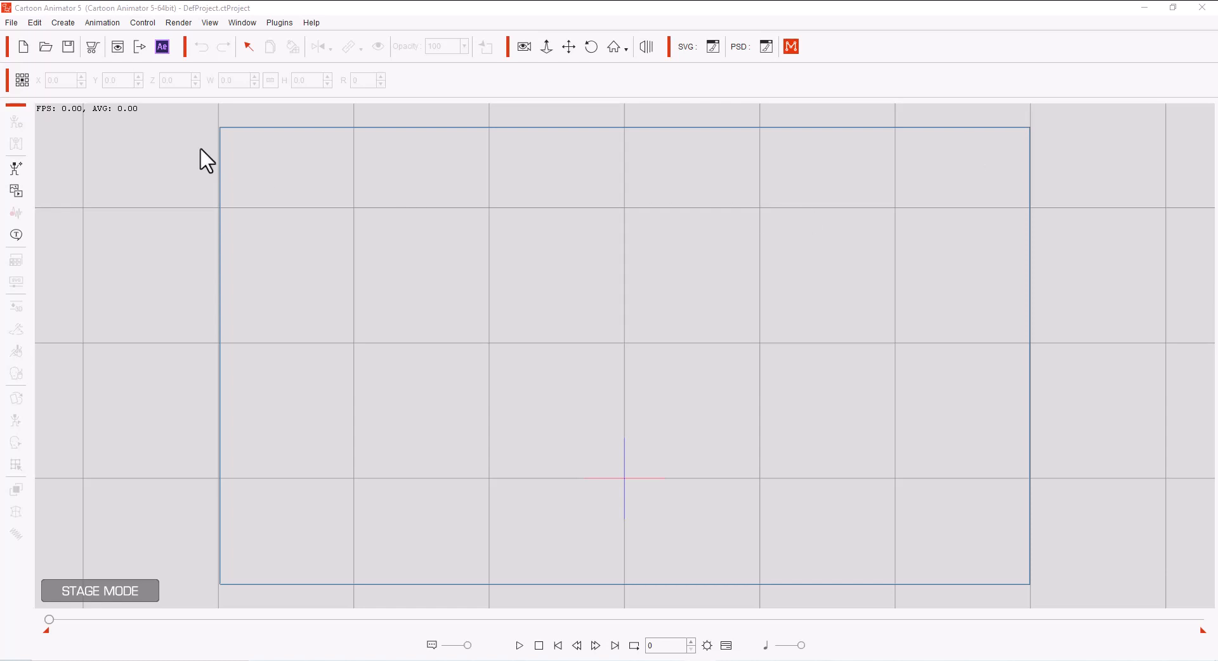
mouse_move(251, 264)
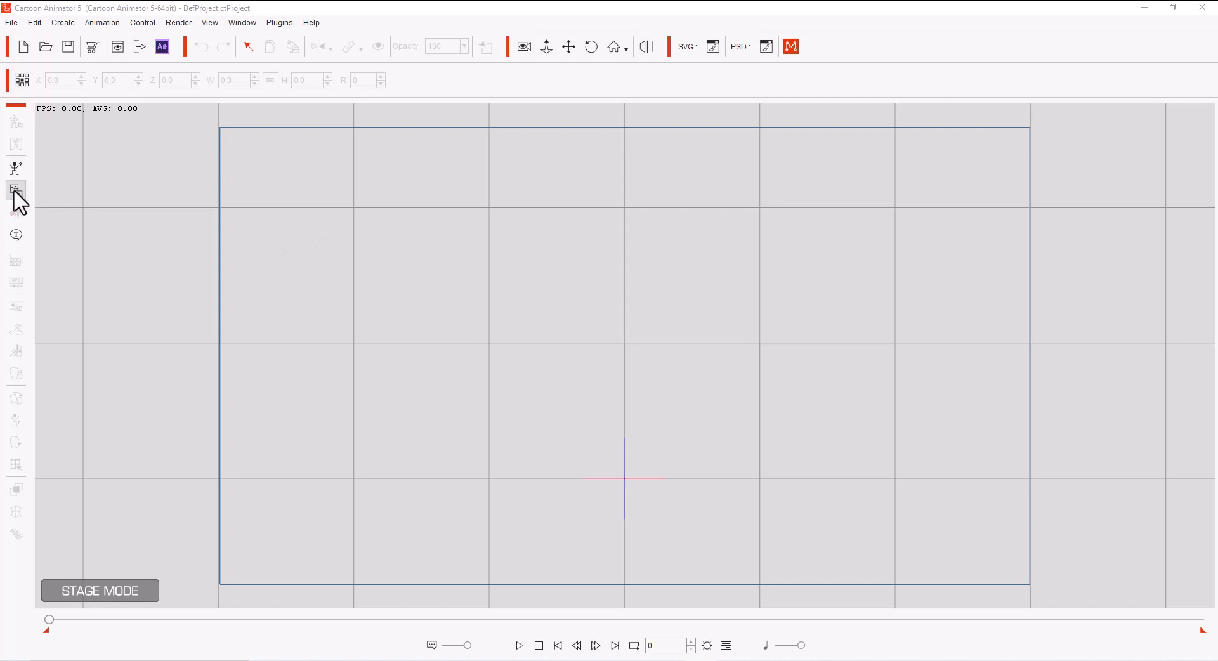
Import 04 Background.jpg as a prop via Create Media, reaching the object type choice
click(15, 190)
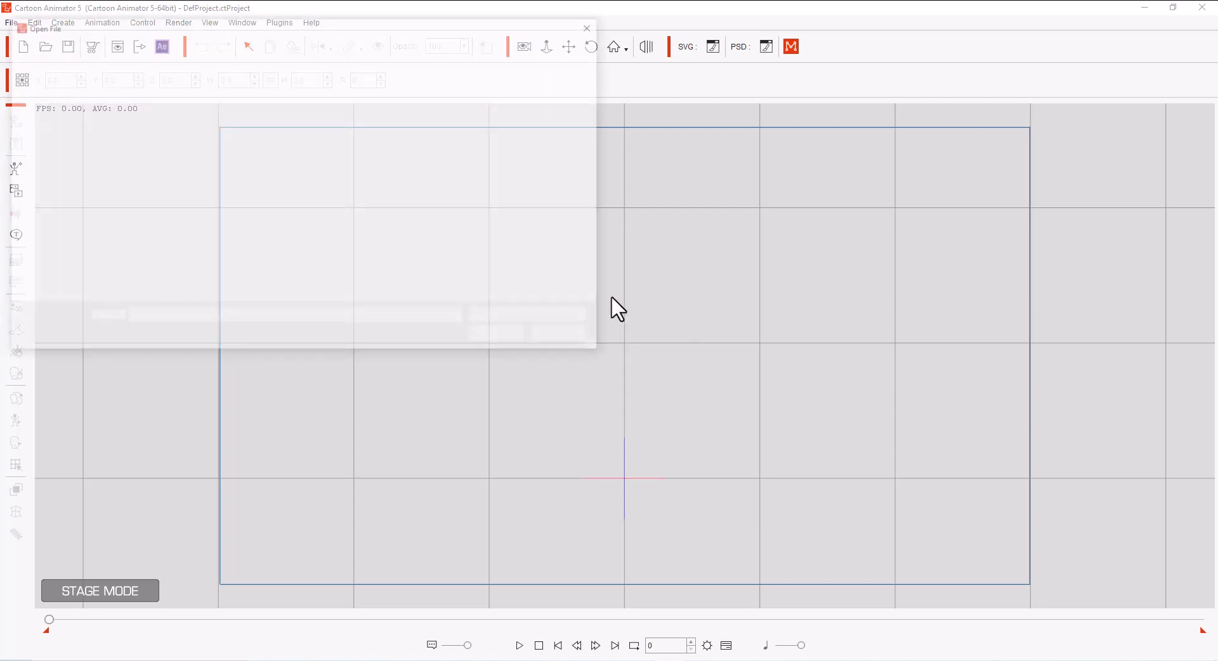
click(11, 22)
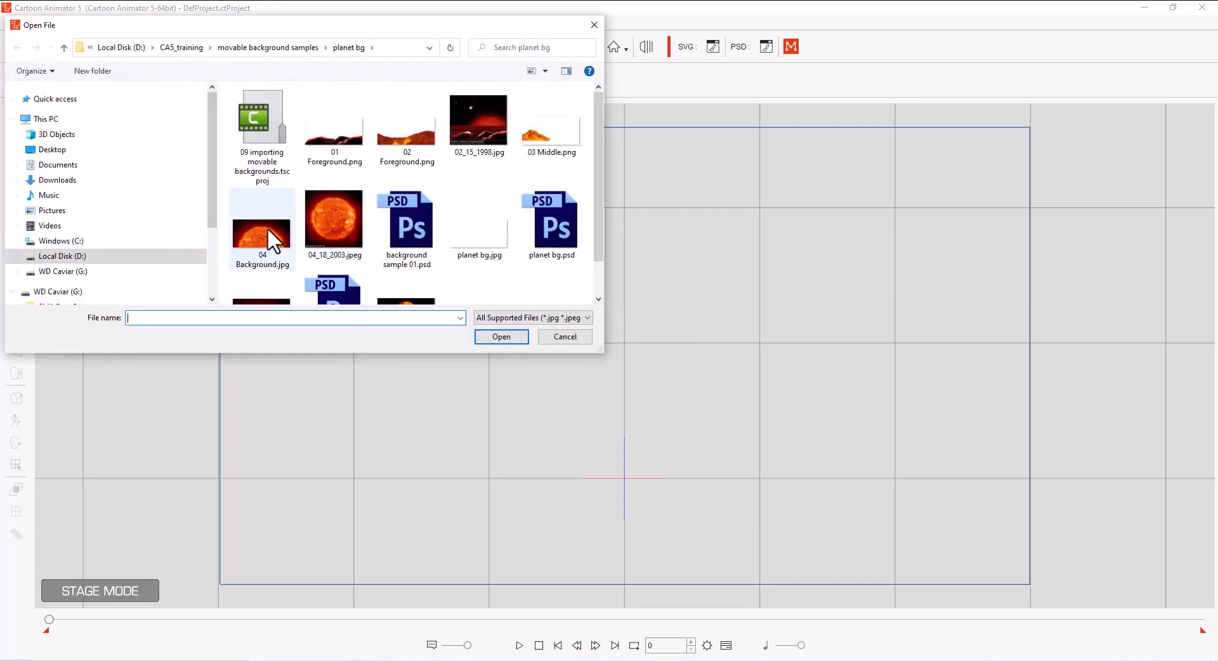
mouse_move(261, 234)
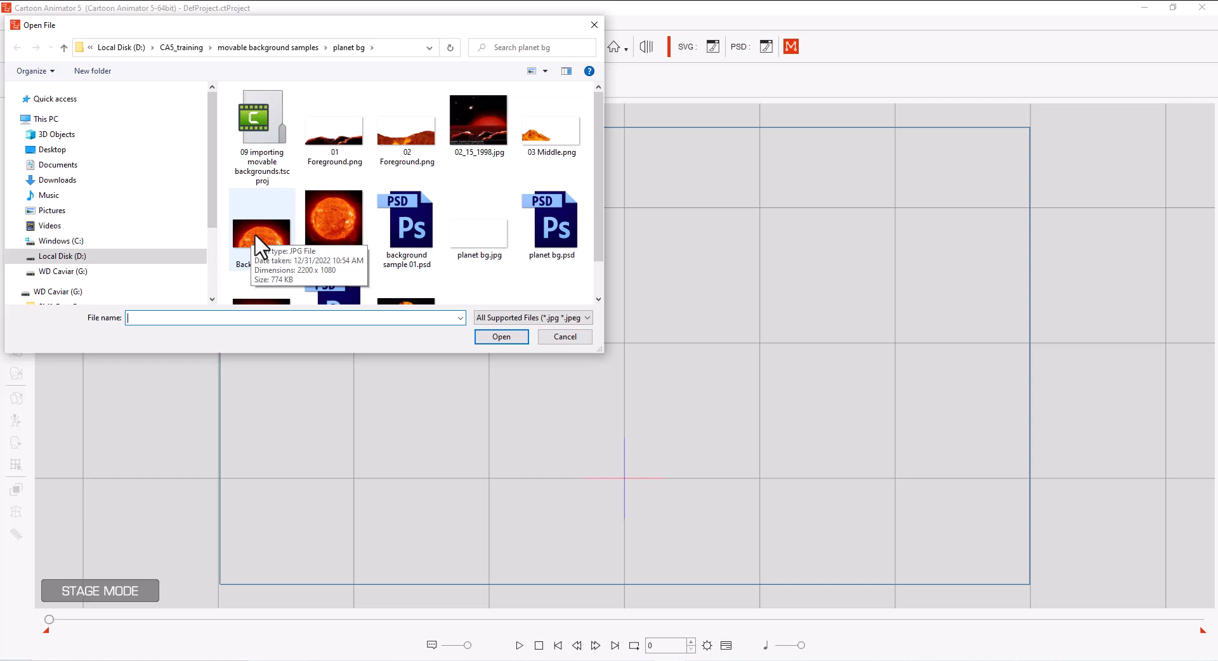
click(262, 217)
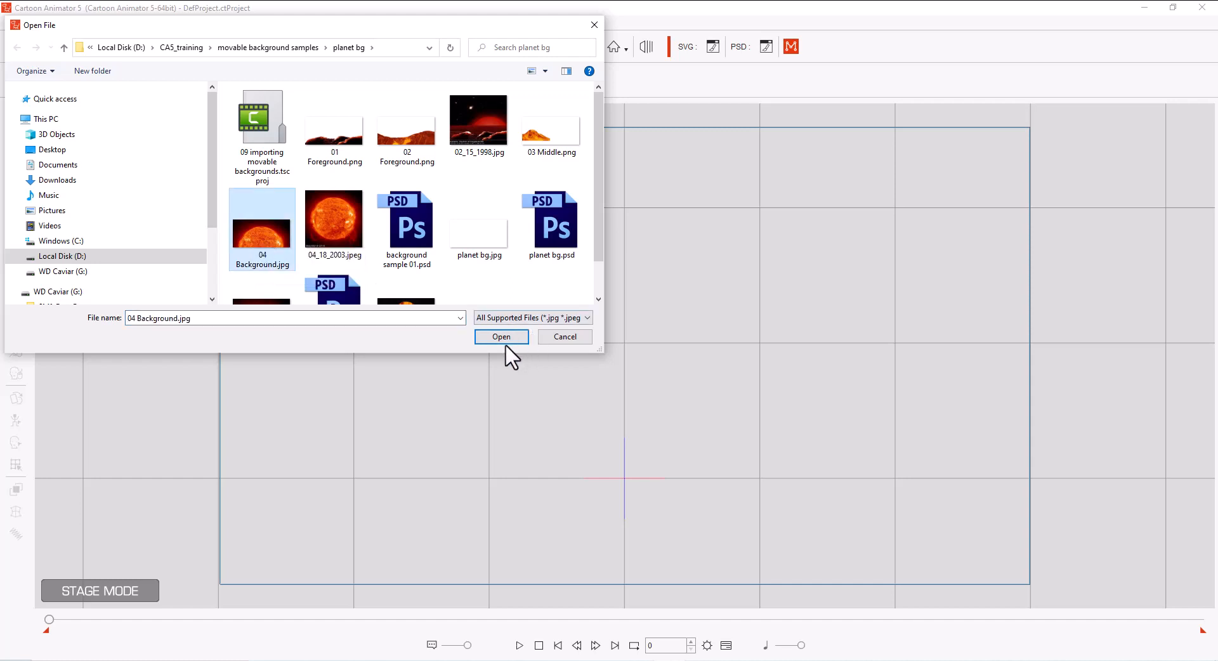
click(501, 337)
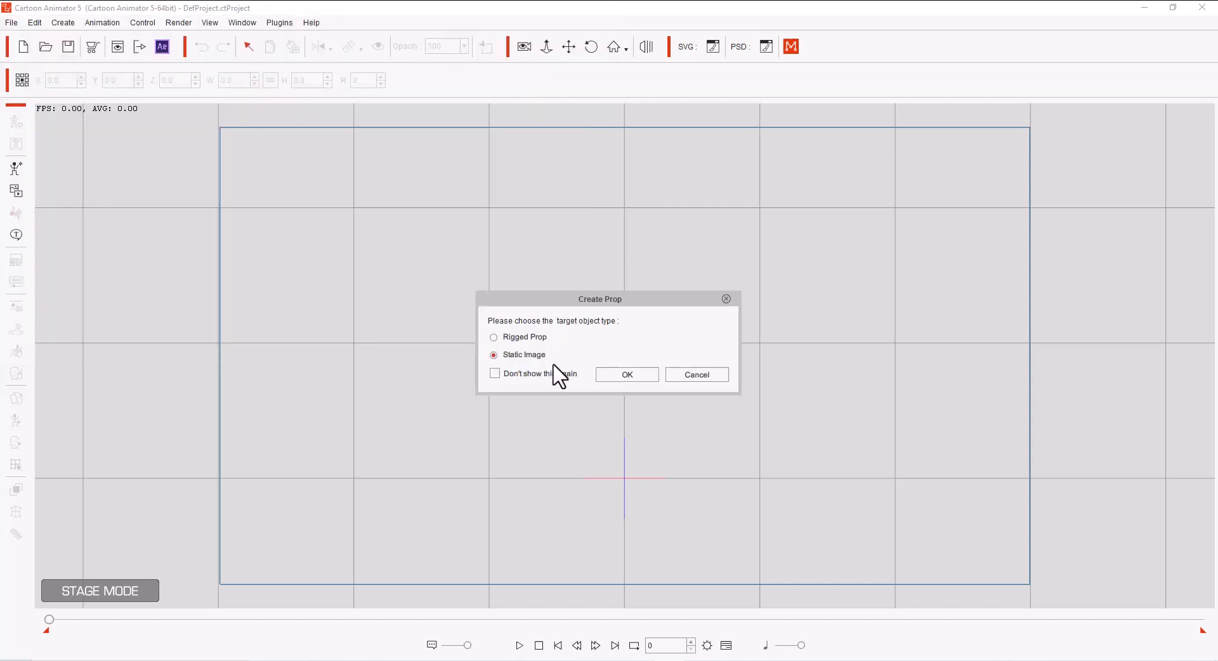
Create the sun as a Static Image prop at Z -6000 and nudge the enlarged sun into place
click(625, 375)
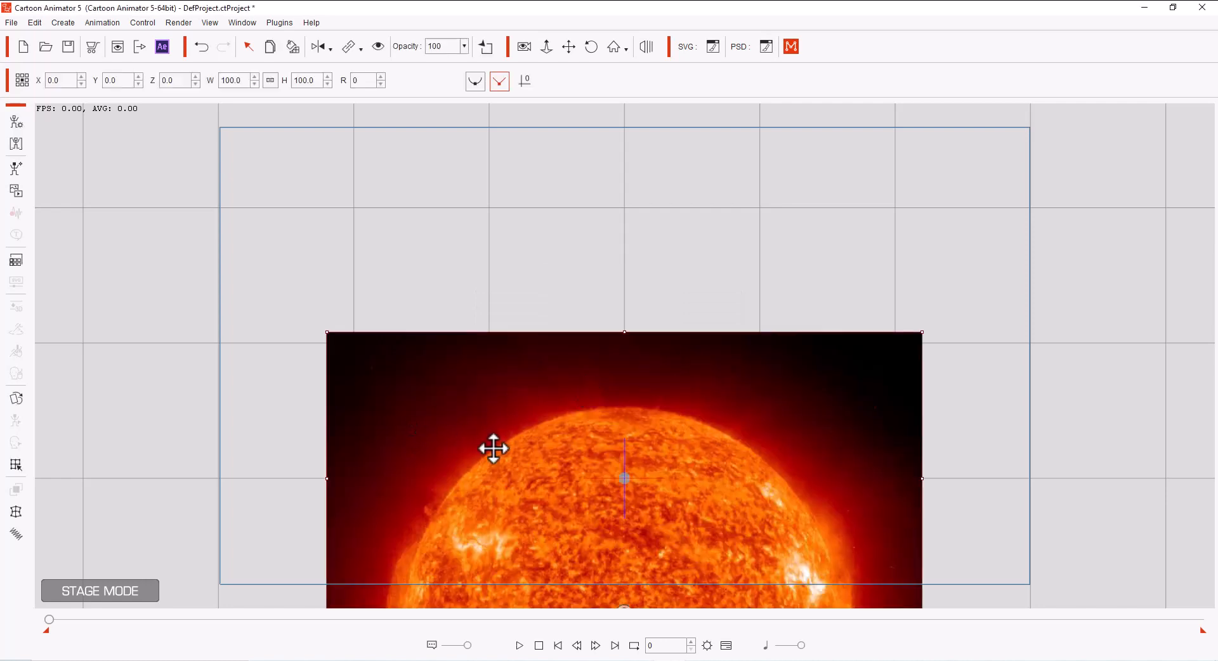
mouse_move(717, 445)
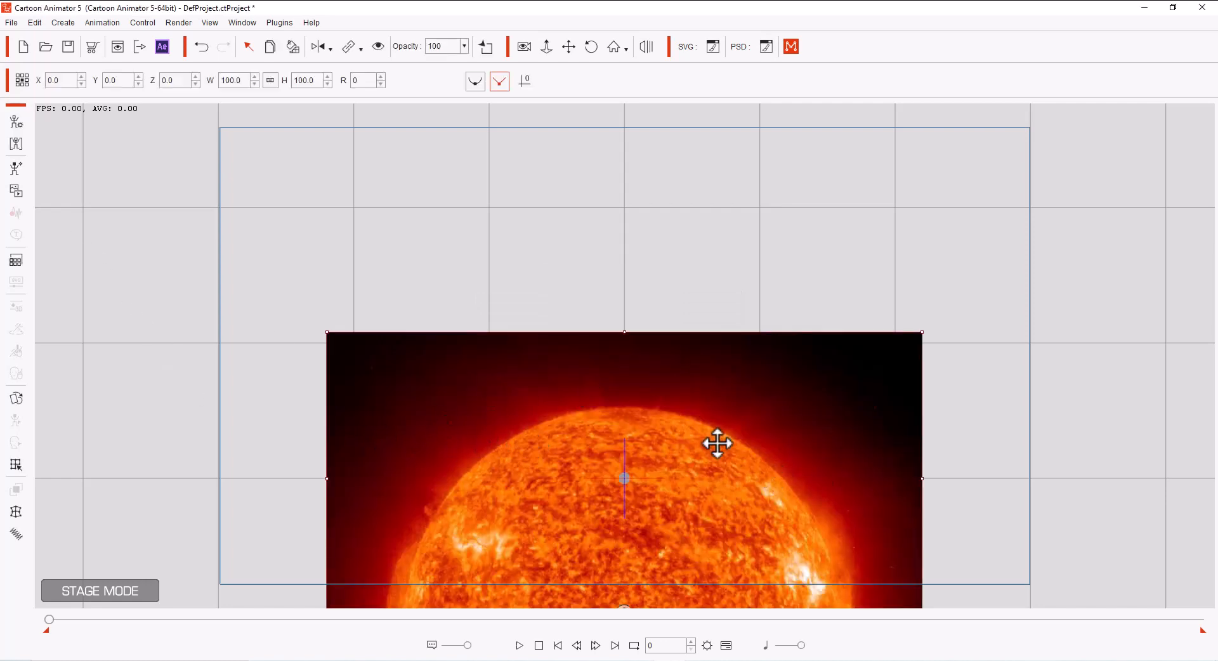
mouse_move(15, 143)
text(-6000)
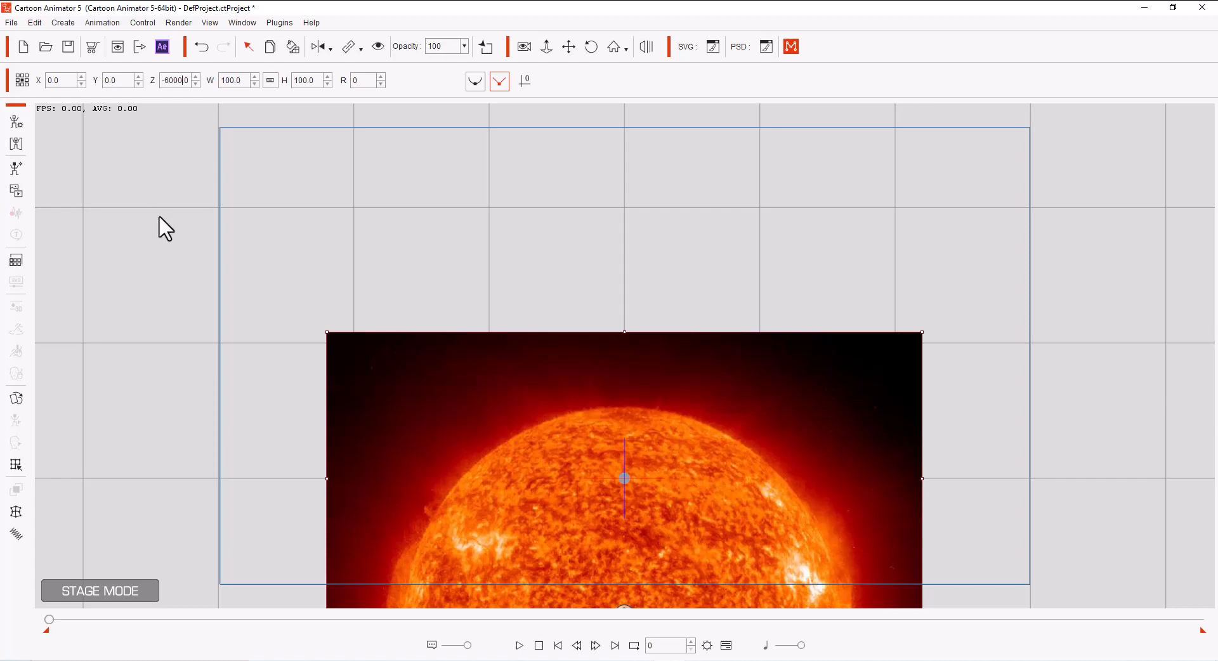
mouse_move(365, 185)
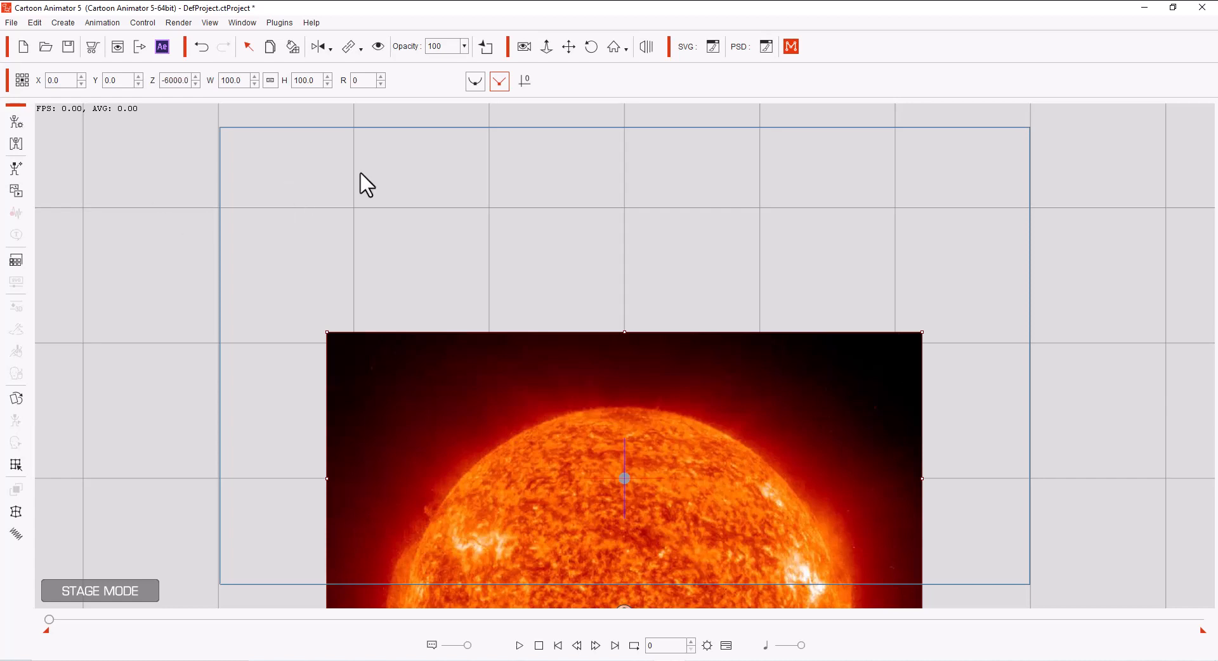
mouse_move(519, 227)
text(685.8)
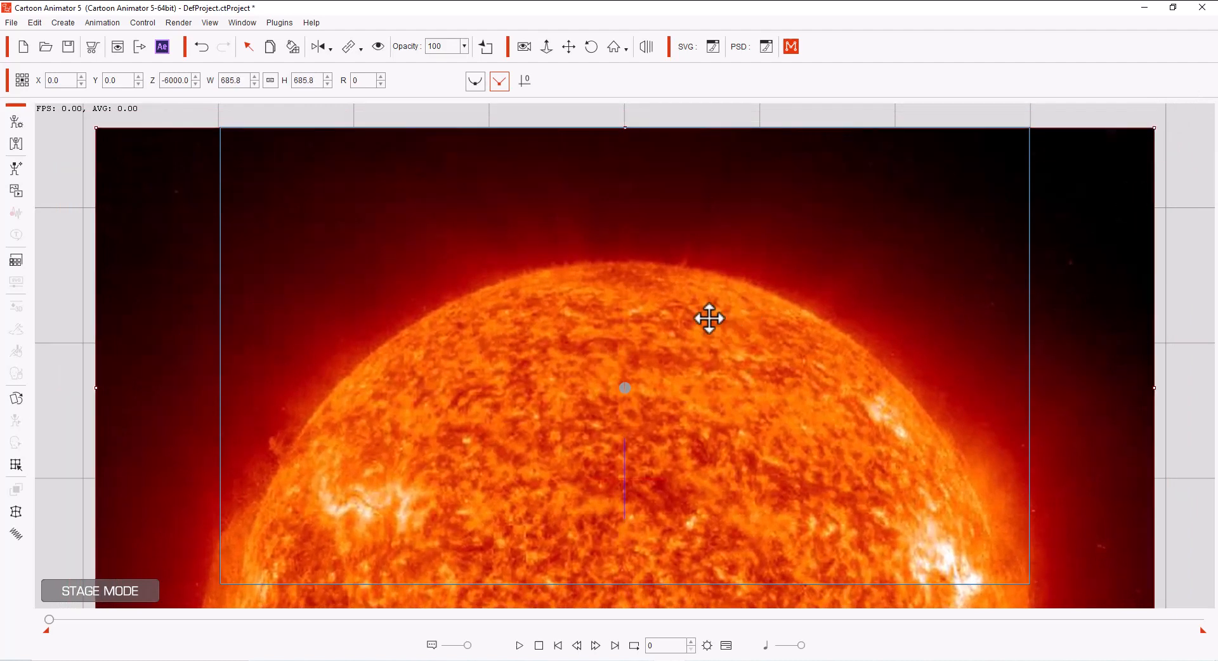
drag(709, 318, 520, 187)
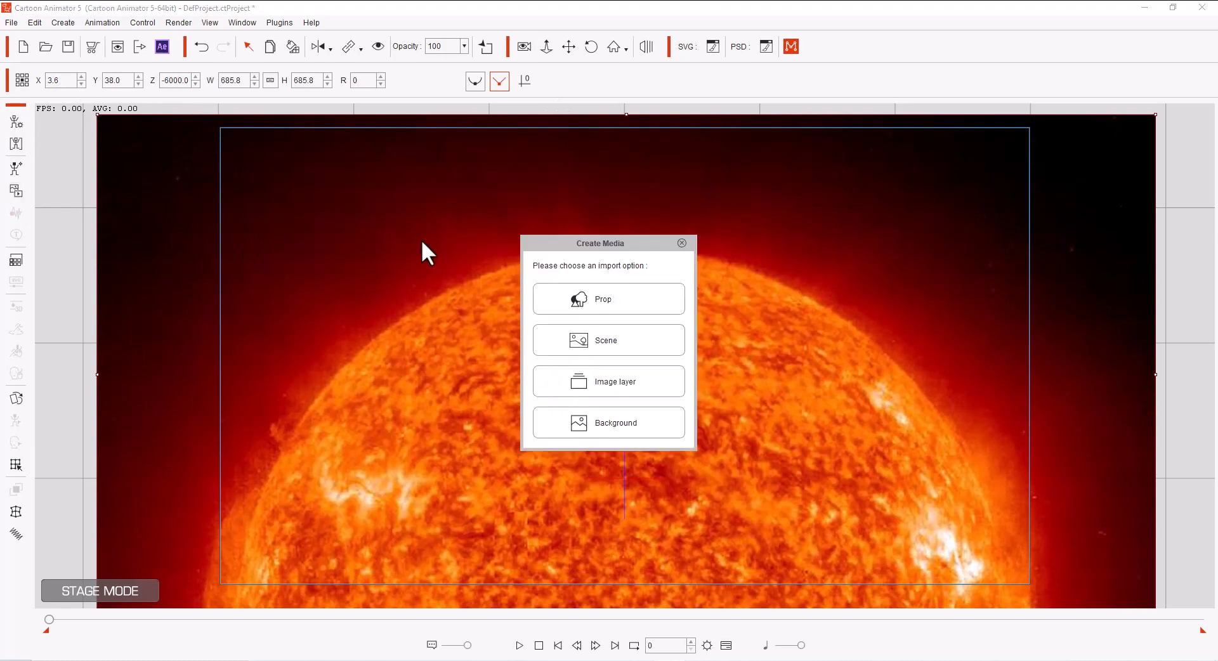
mouse_move(630, 303)
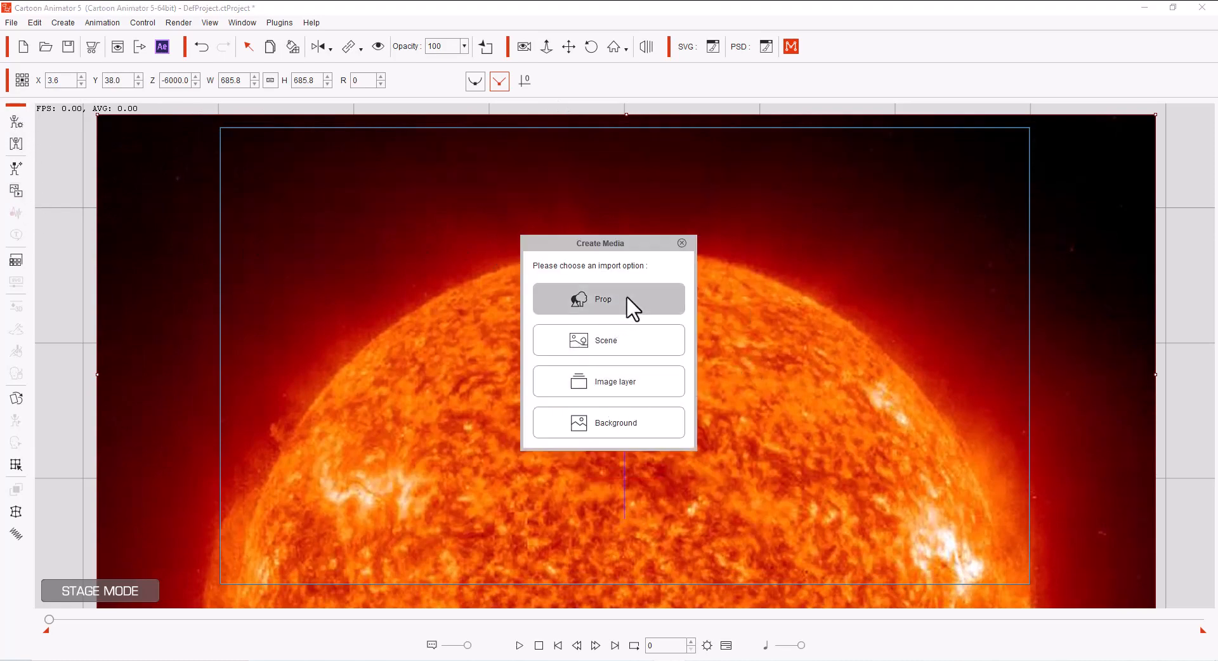
Import 03 Middle.png as a Static Image prop placed on stage in front of the sun
click(608, 299)
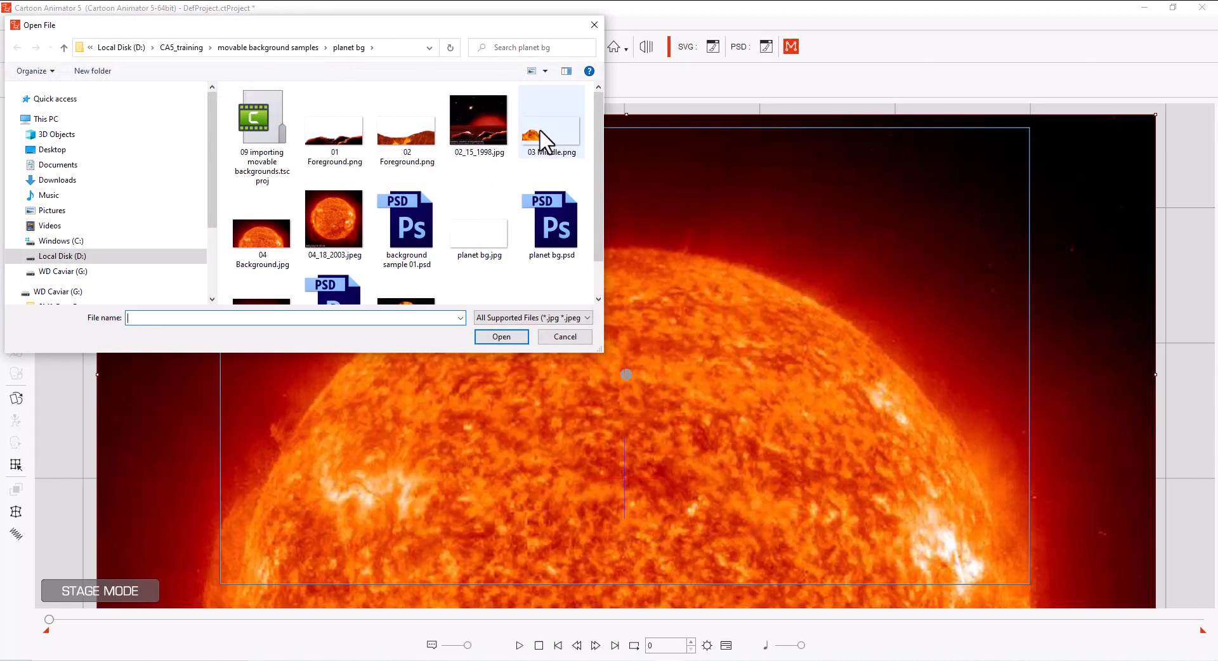
click(551, 121)
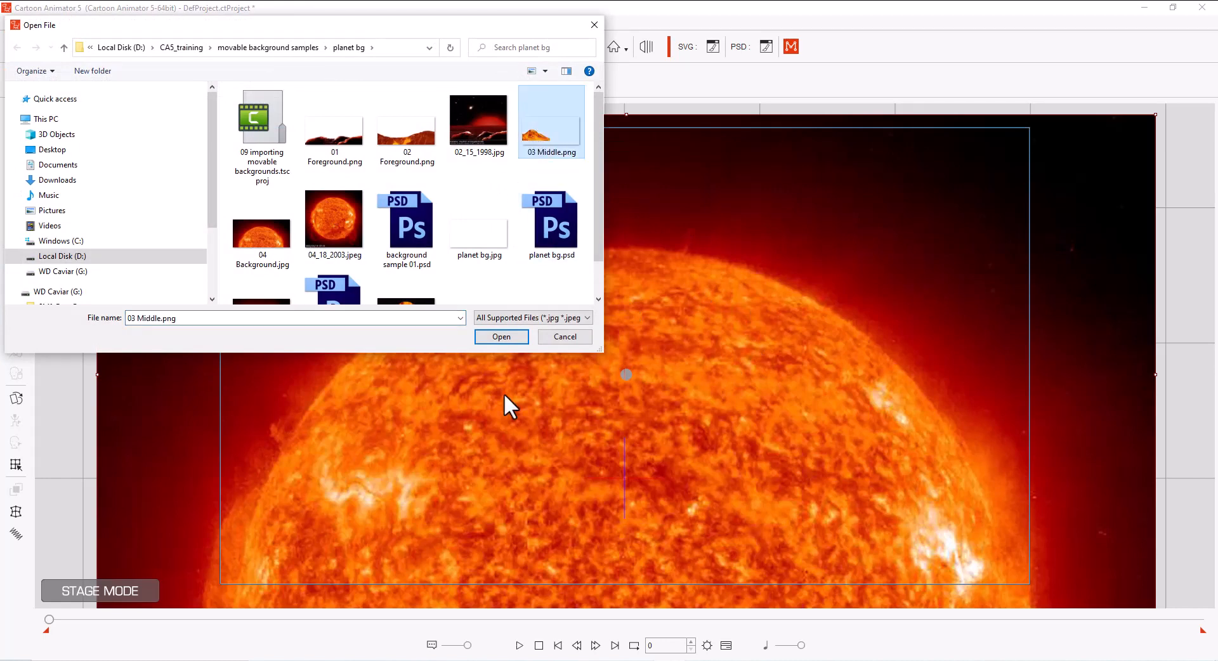
click(501, 337)
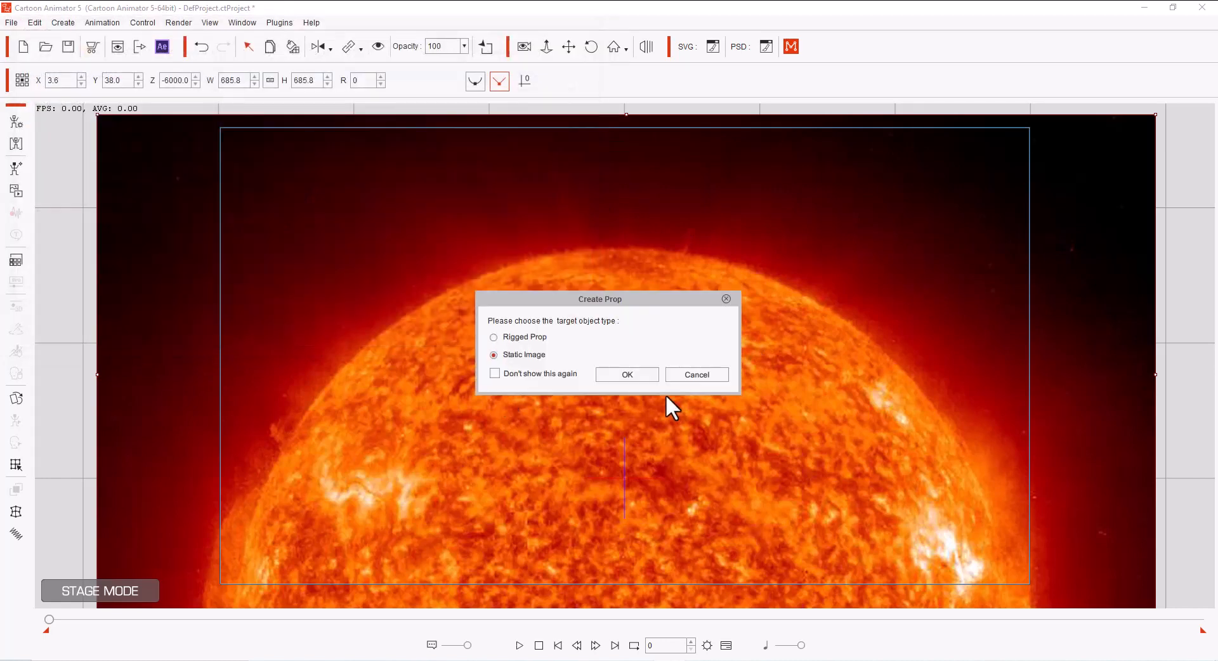
click(626, 374)
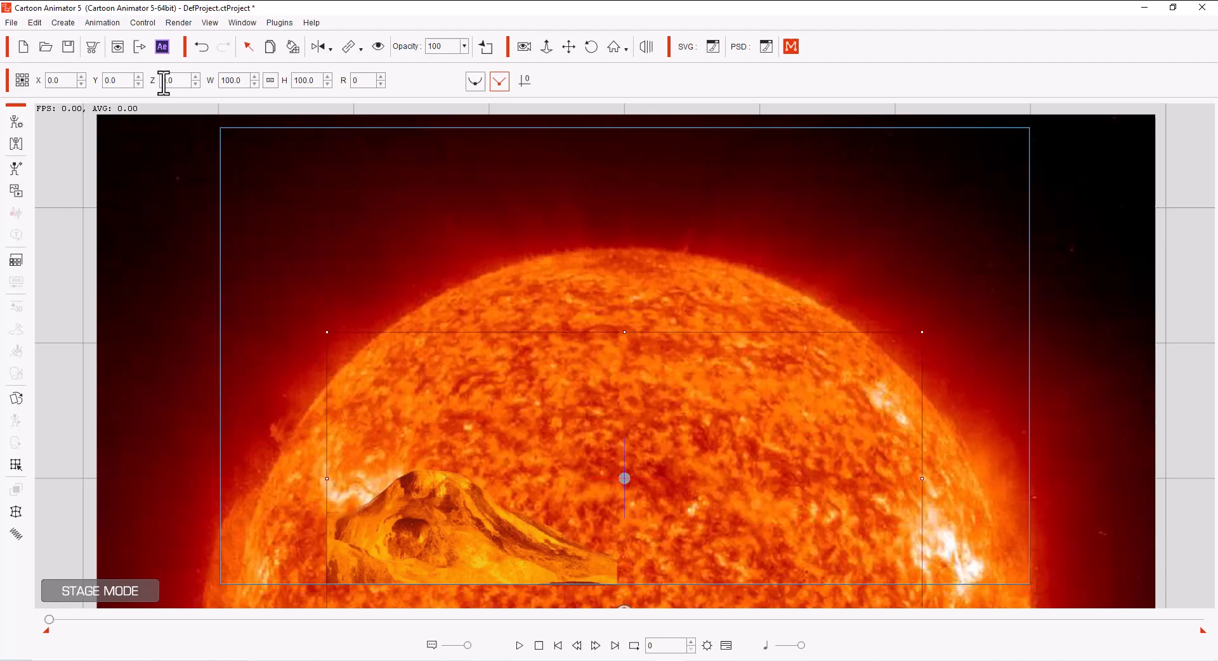
mouse_move(193, 196)
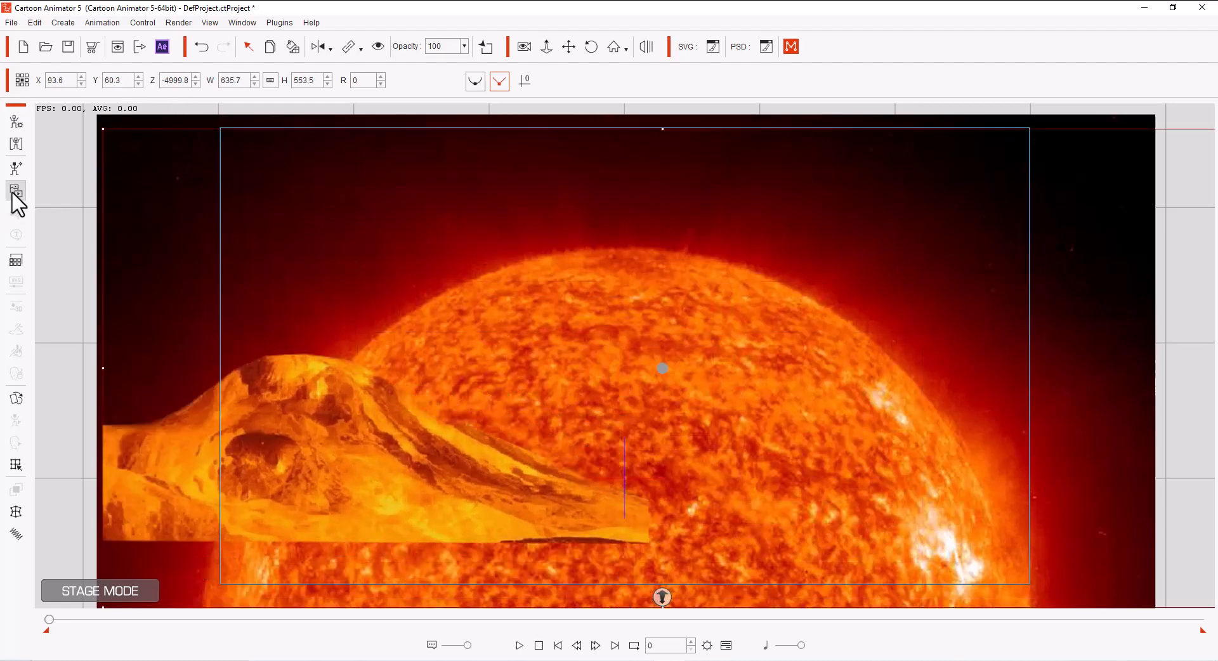
Import 02 Foreground.png lava ridge as a third static prop via Create Media
click(16, 190)
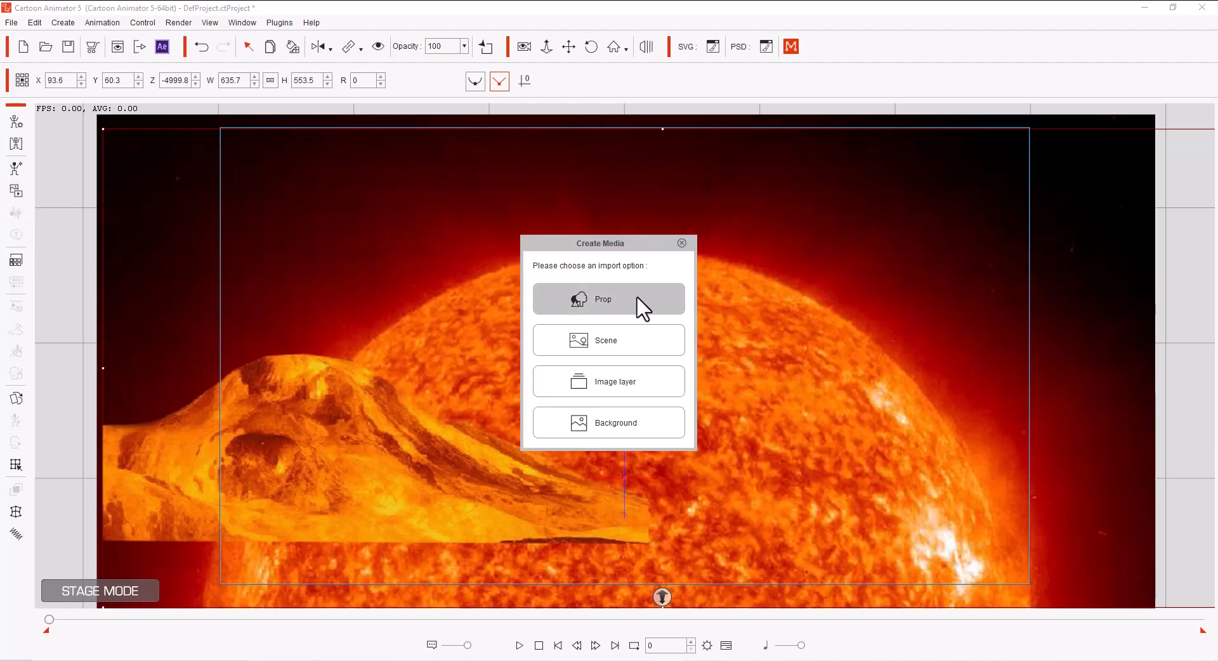
click(608, 300)
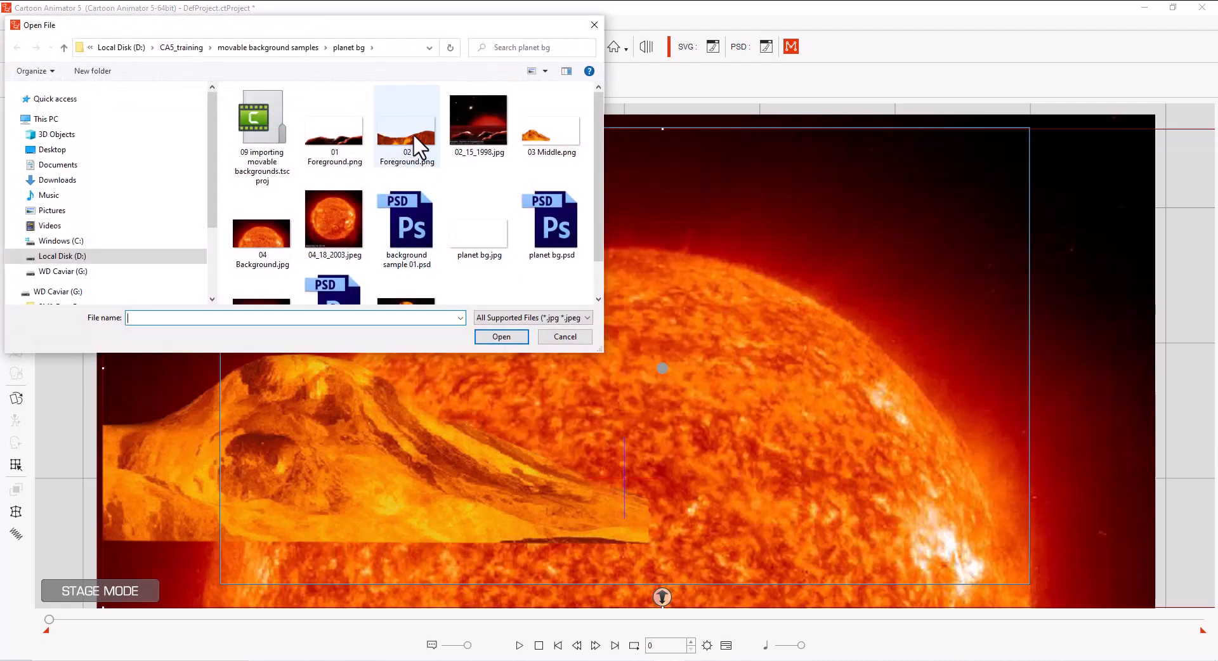
click(500, 336)
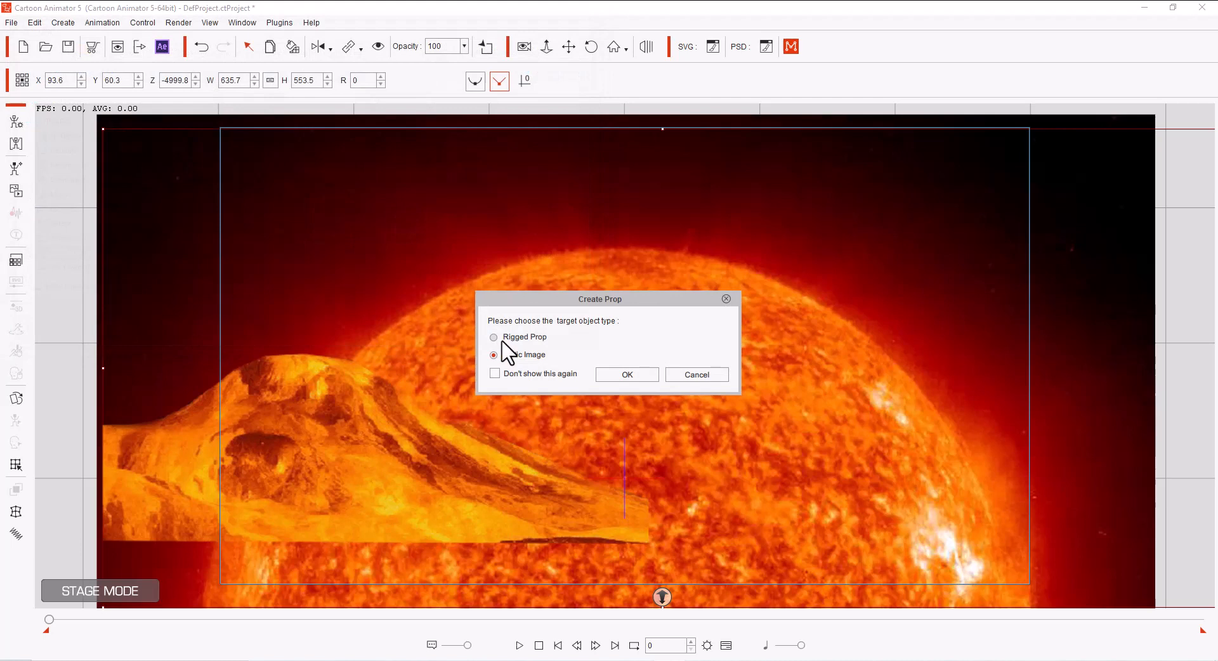
click(626, 375)
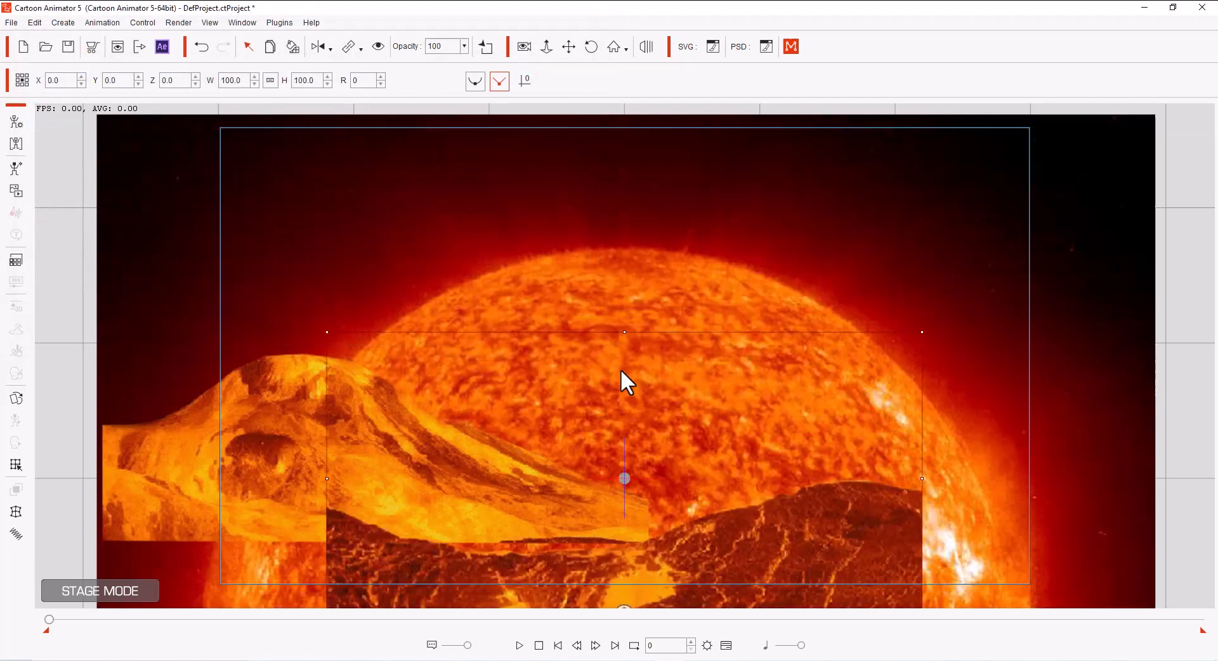
mouse_move(73, 70)
text(-40)
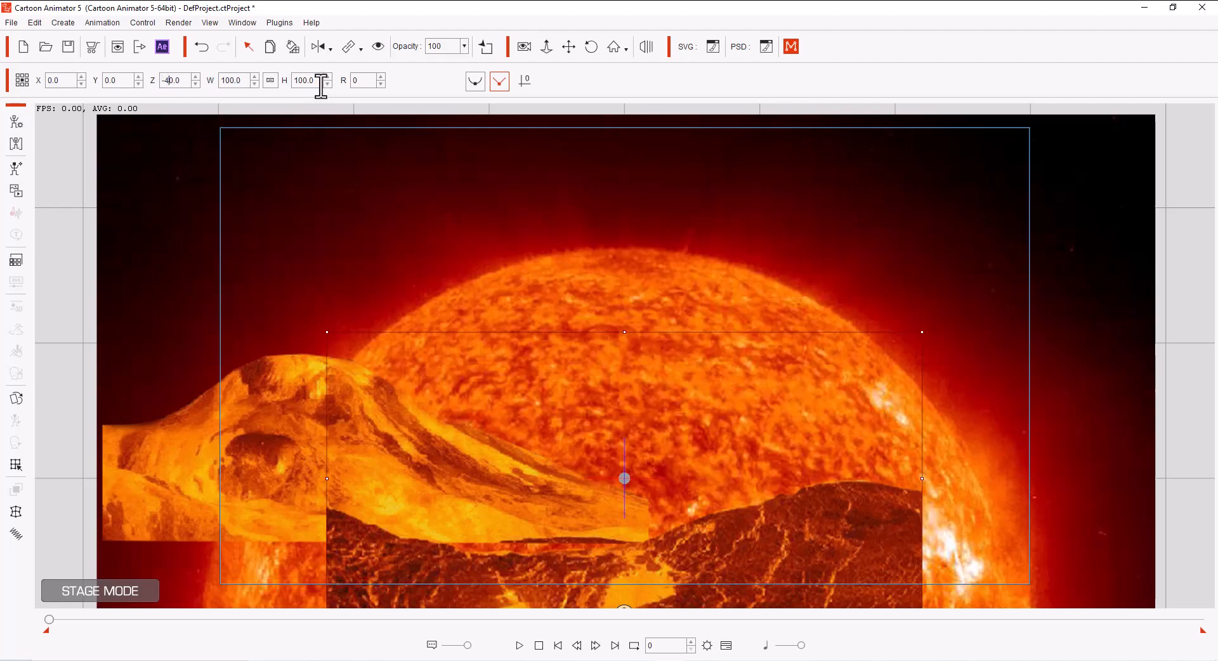
mouse_move(319, 162)
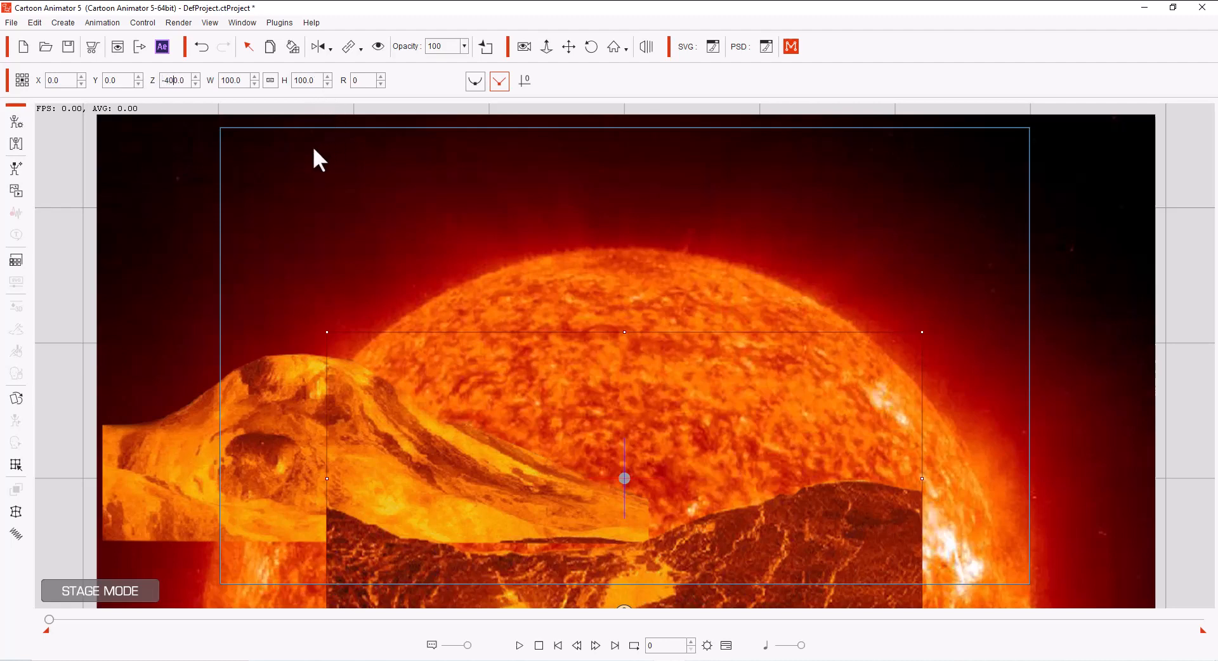
mouse_move(822, 283)
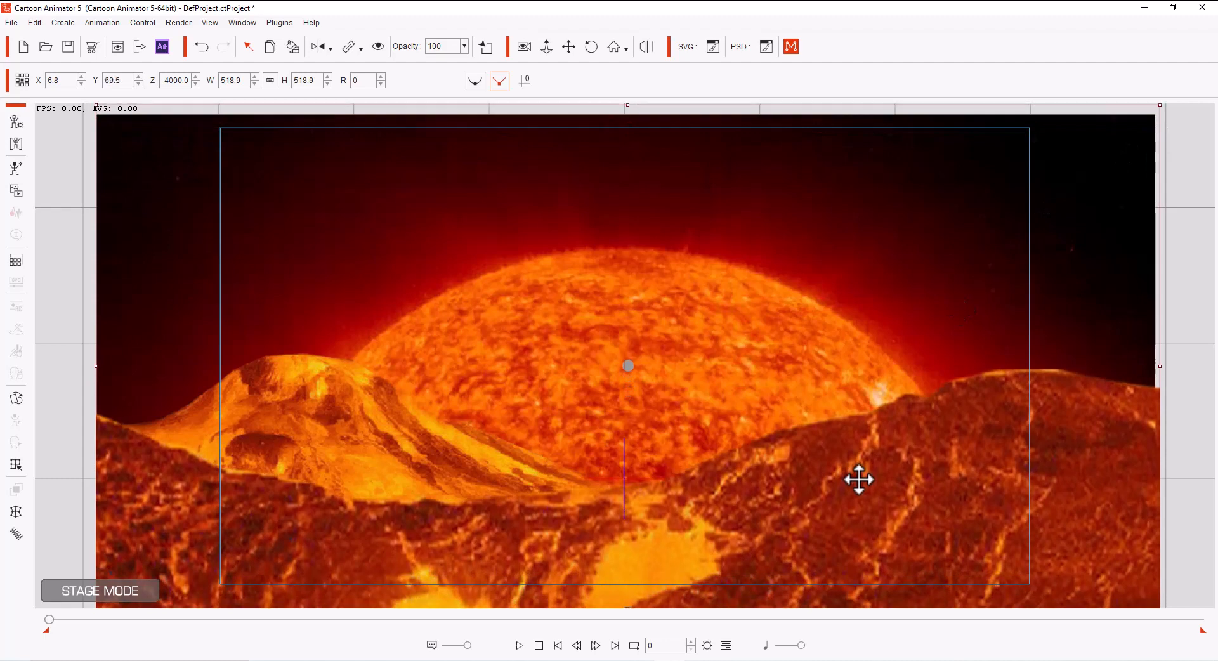
mouse_move(14, 261)
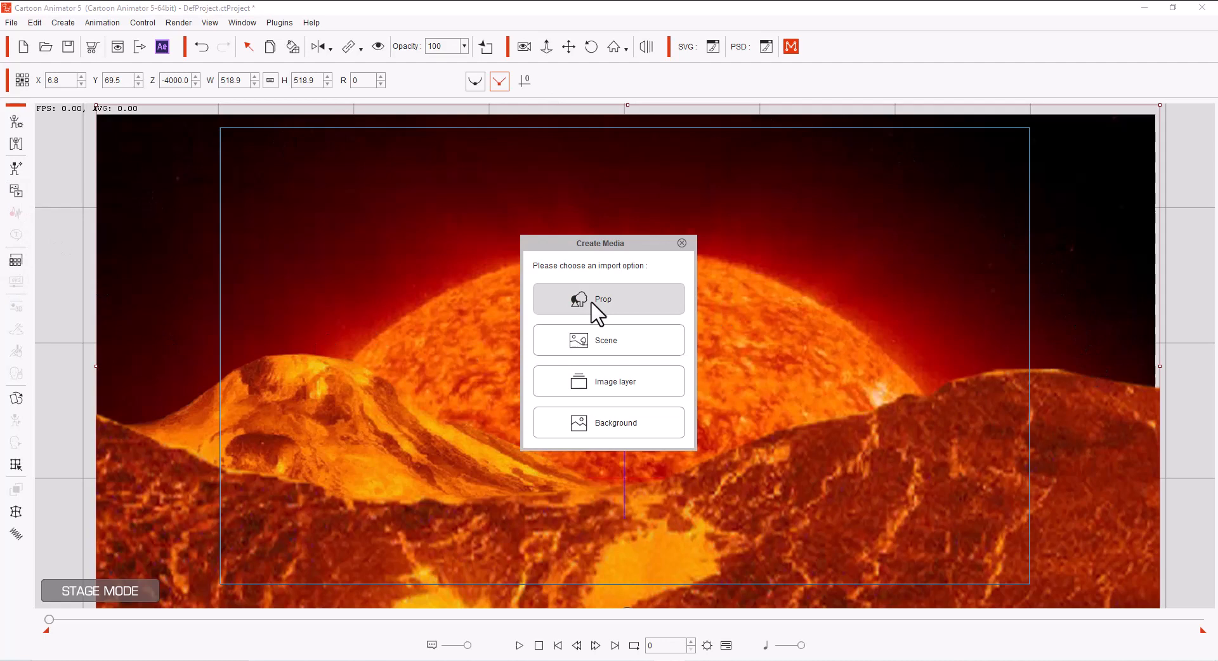
Import 01 Foreground.png rocks as a Static Image prop and set its Z to -3000
click(608, 299)
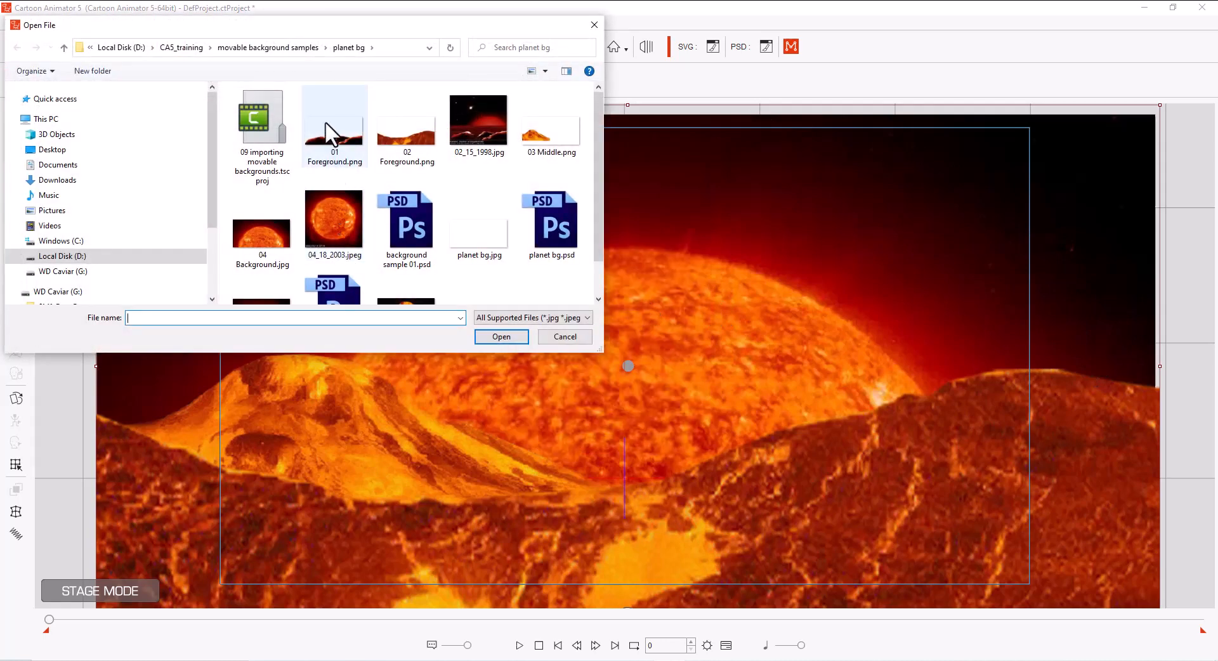
click(502, 337)
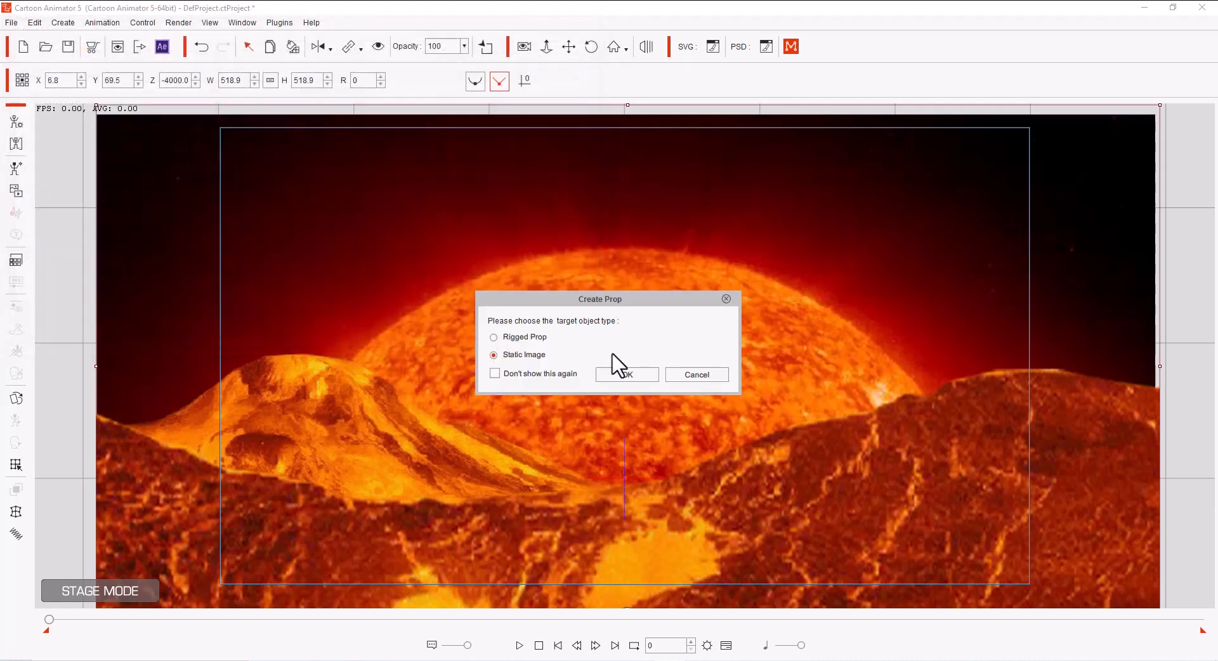
click(626, 374)
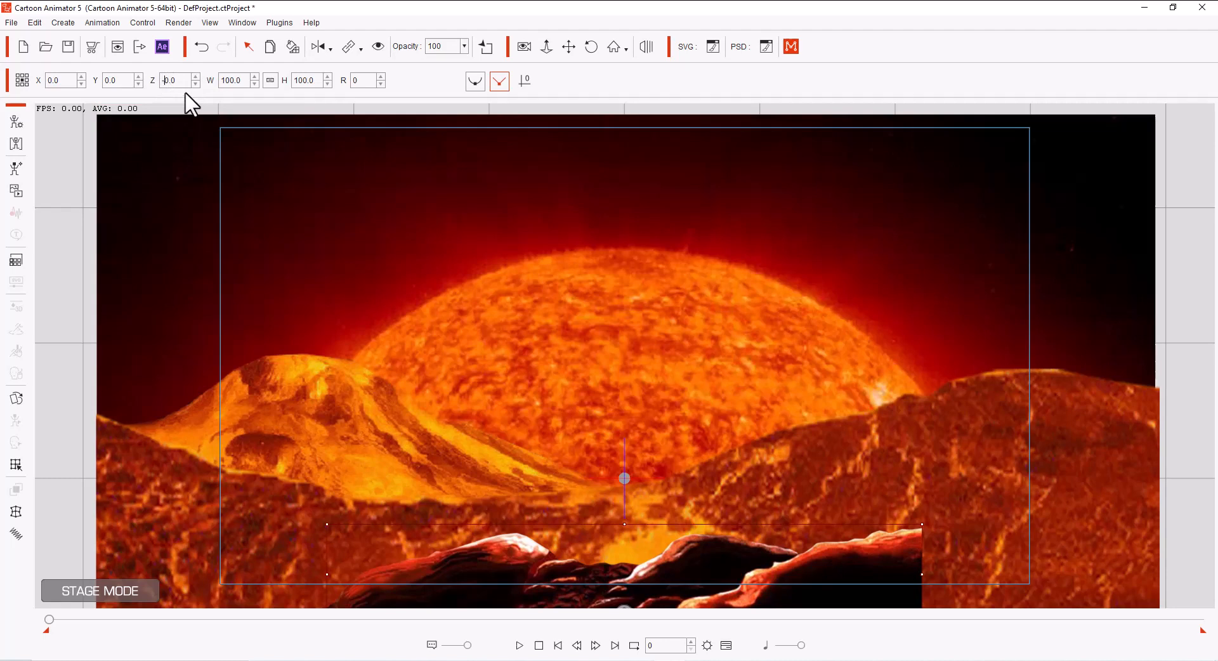
text(-3000.0)
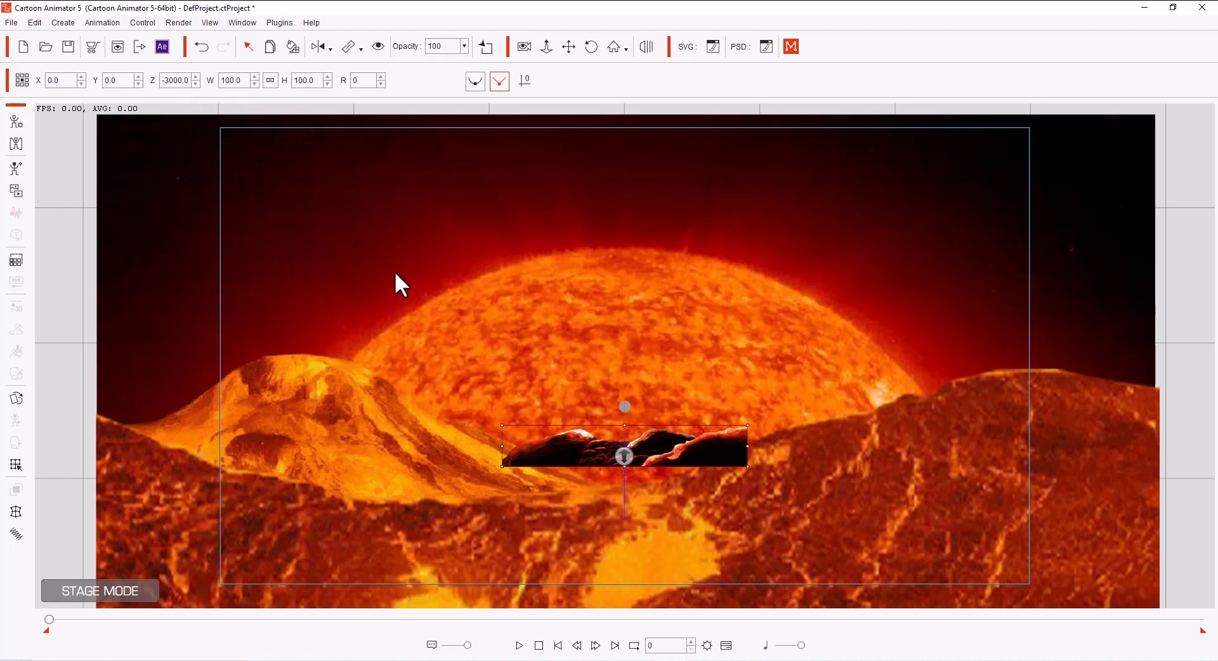
mouse_move(503, 465)
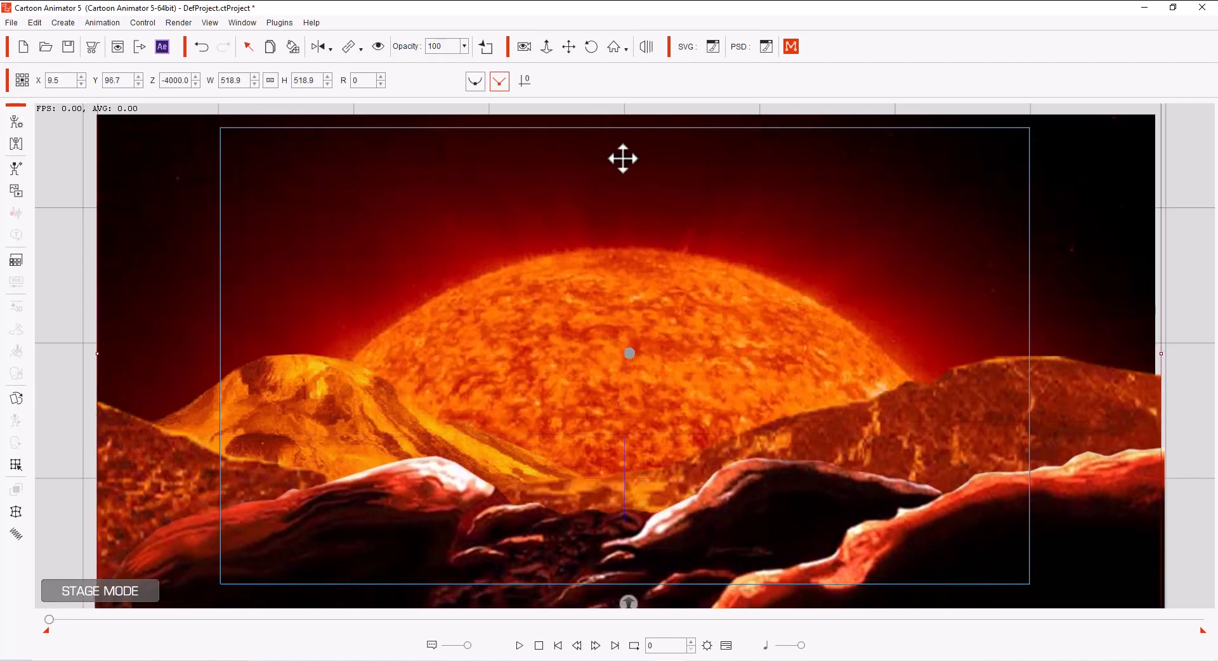
mouse_move(746, 302)
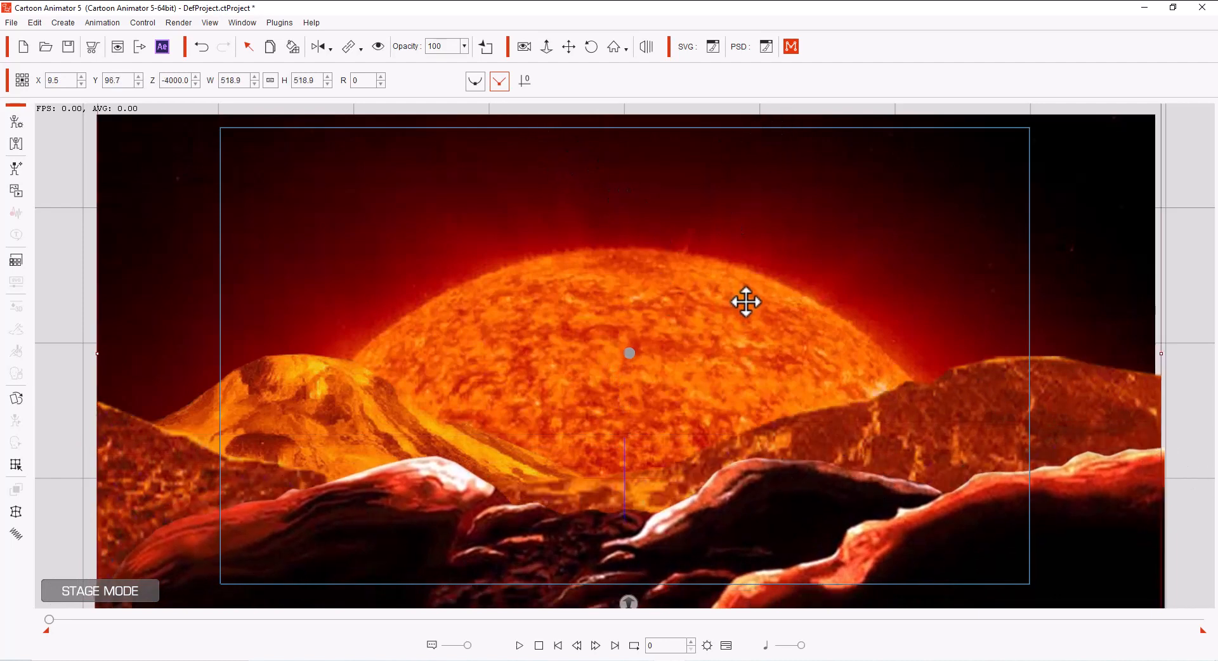
mouse_move(689, 326)
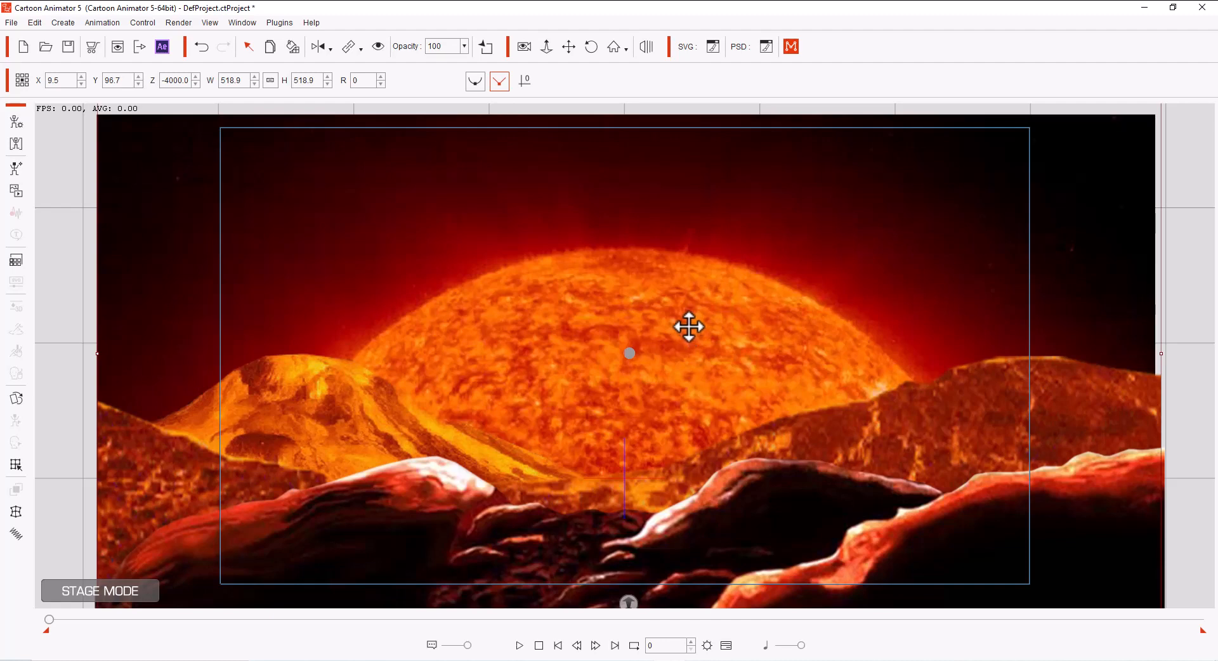
mouse_move(668, 99)
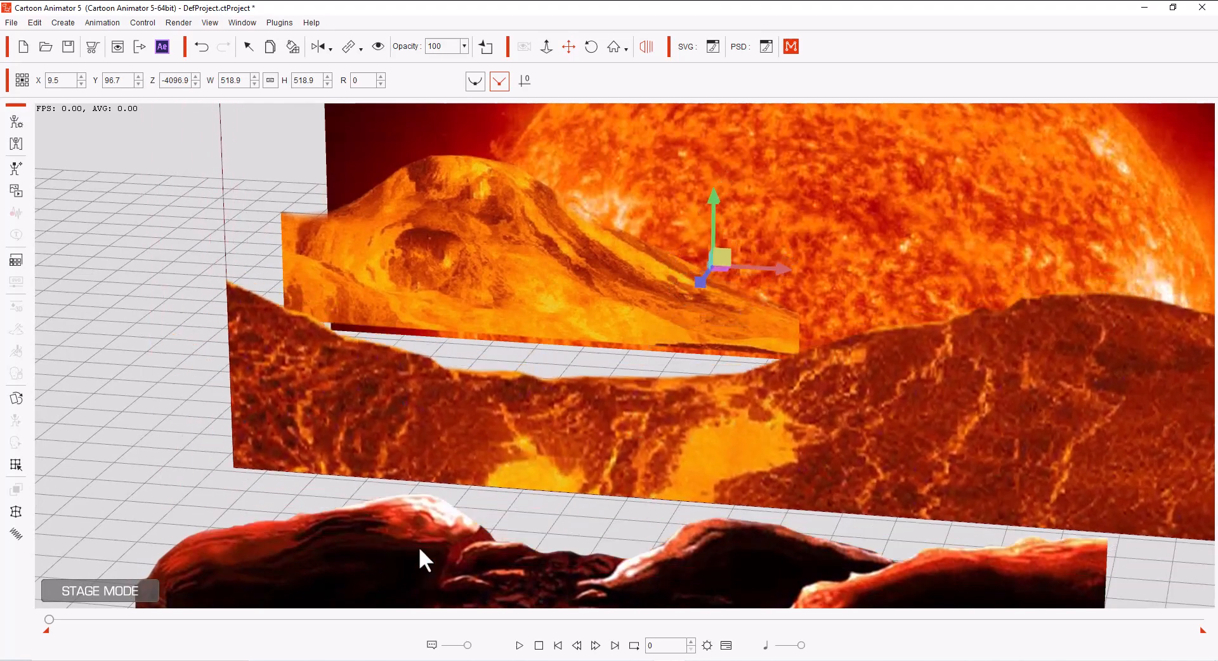
Drag the rocks layer to about Z -3131.7, nudge the lava ridge sideways, and return to camera view
drag(713, 256, 602, 420)
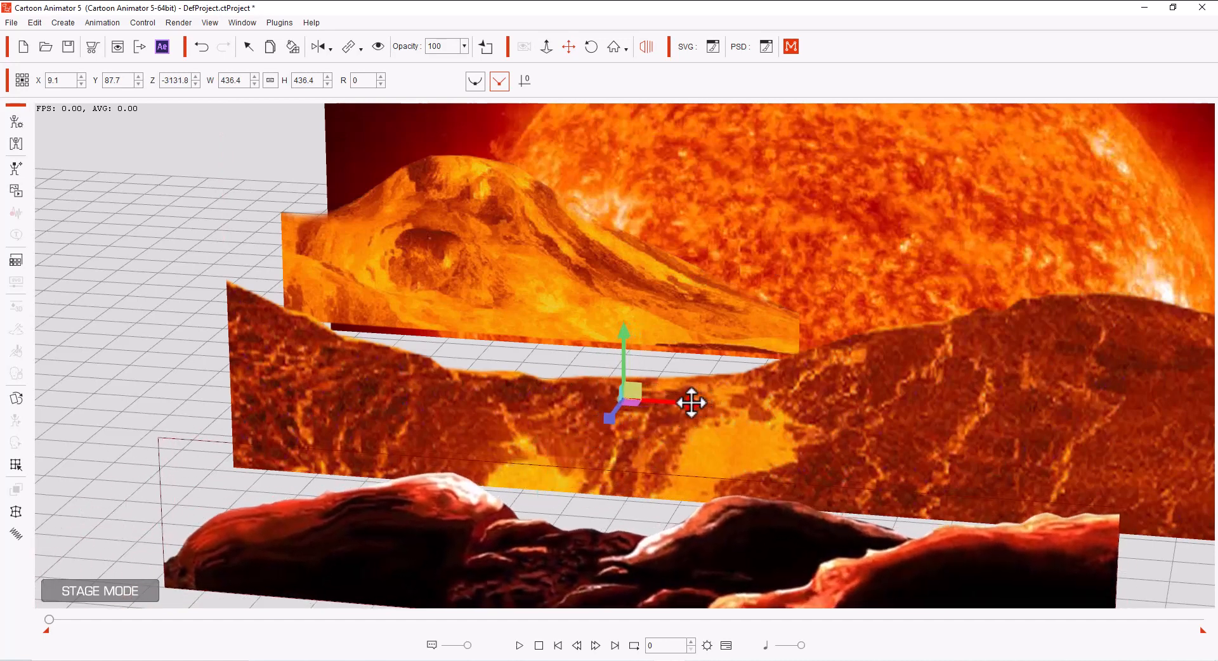
drag(691, 402, 625, 451)
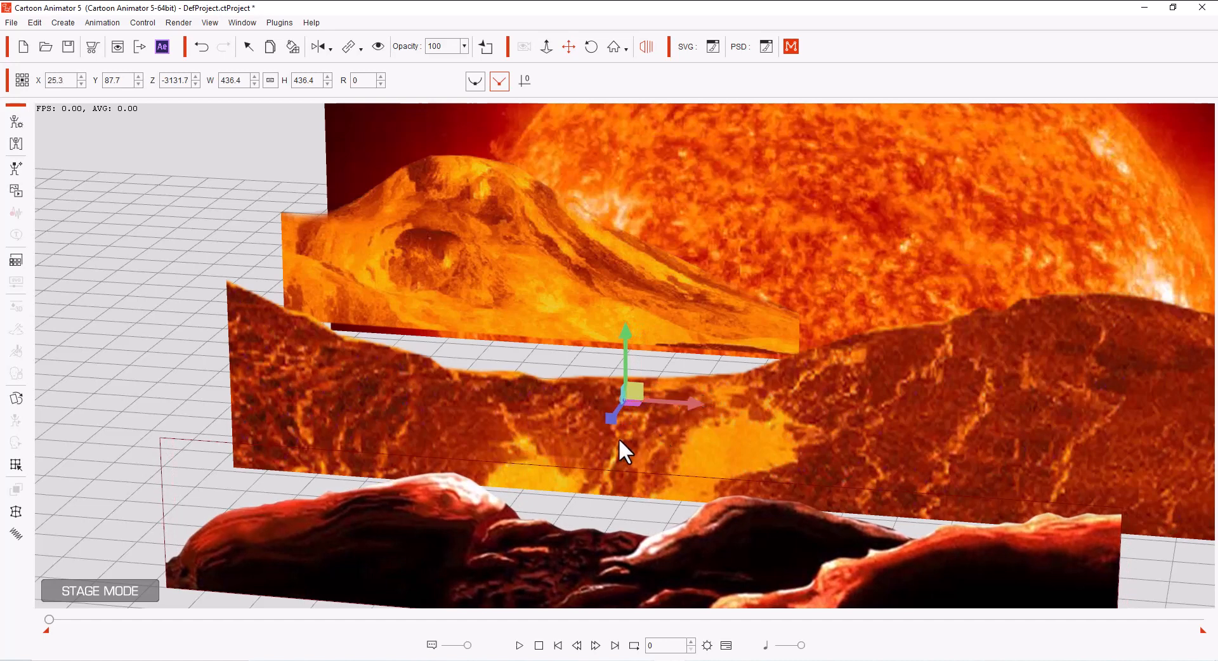
mouse_move(804, 234)
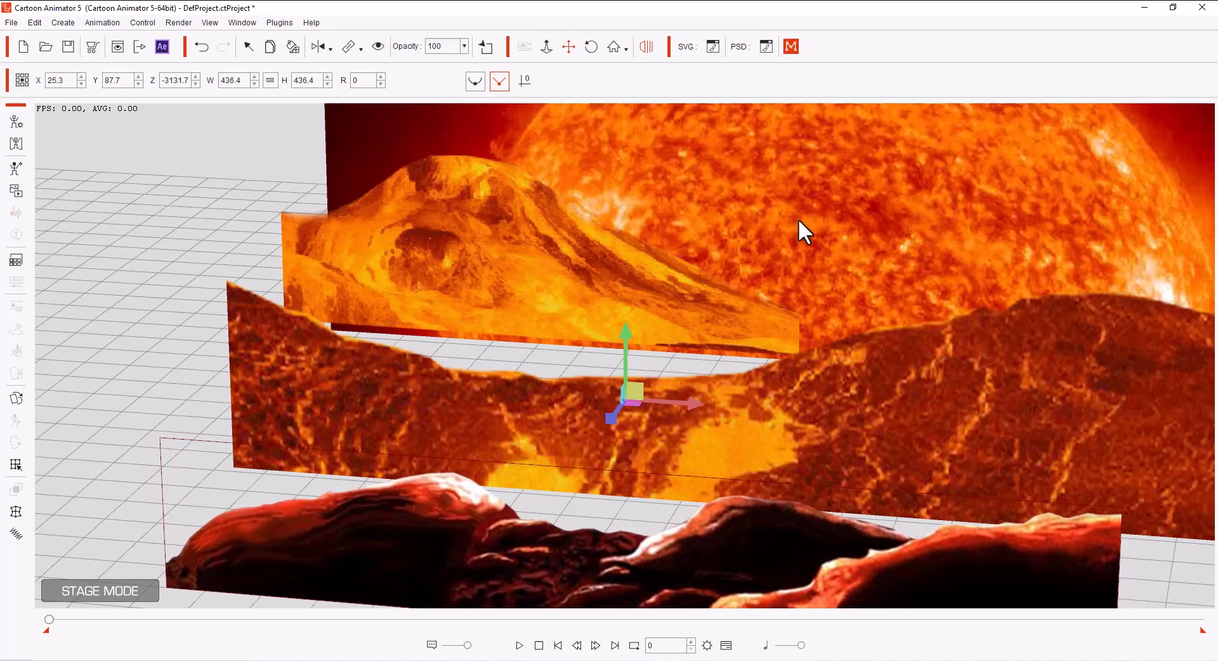
click(646, 47)
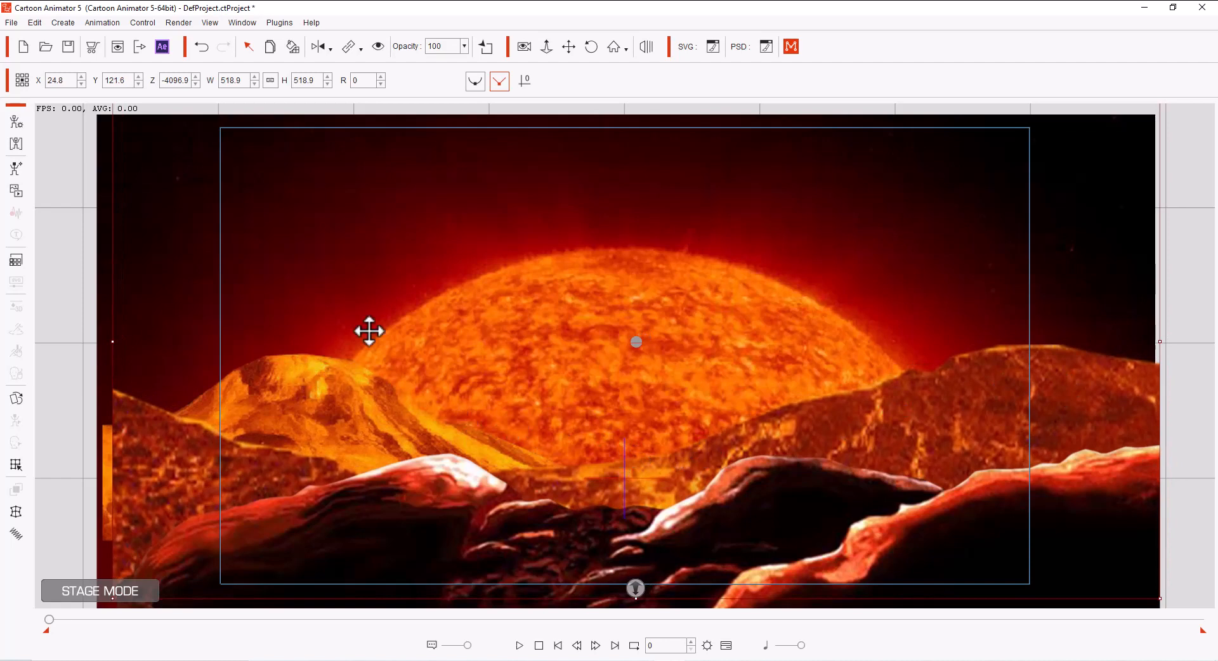
mouse_move(545, 47)
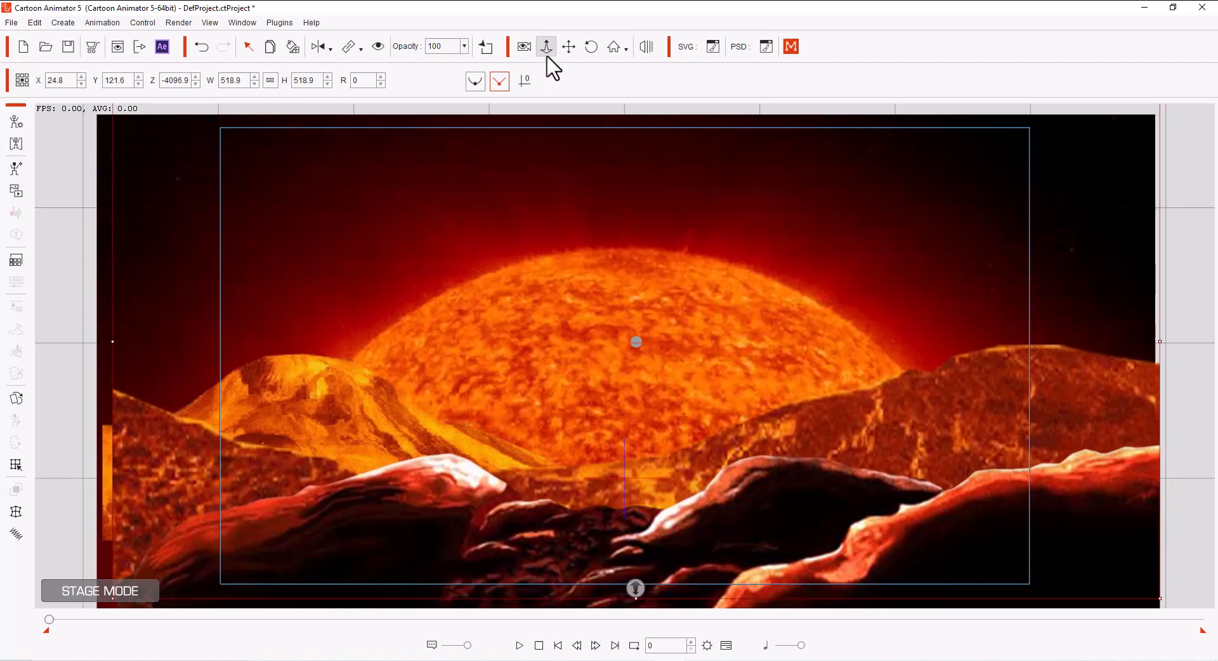
Switch to the Move Camera tool and pan vertically and sideways to preview the parallax
click(546, 47)
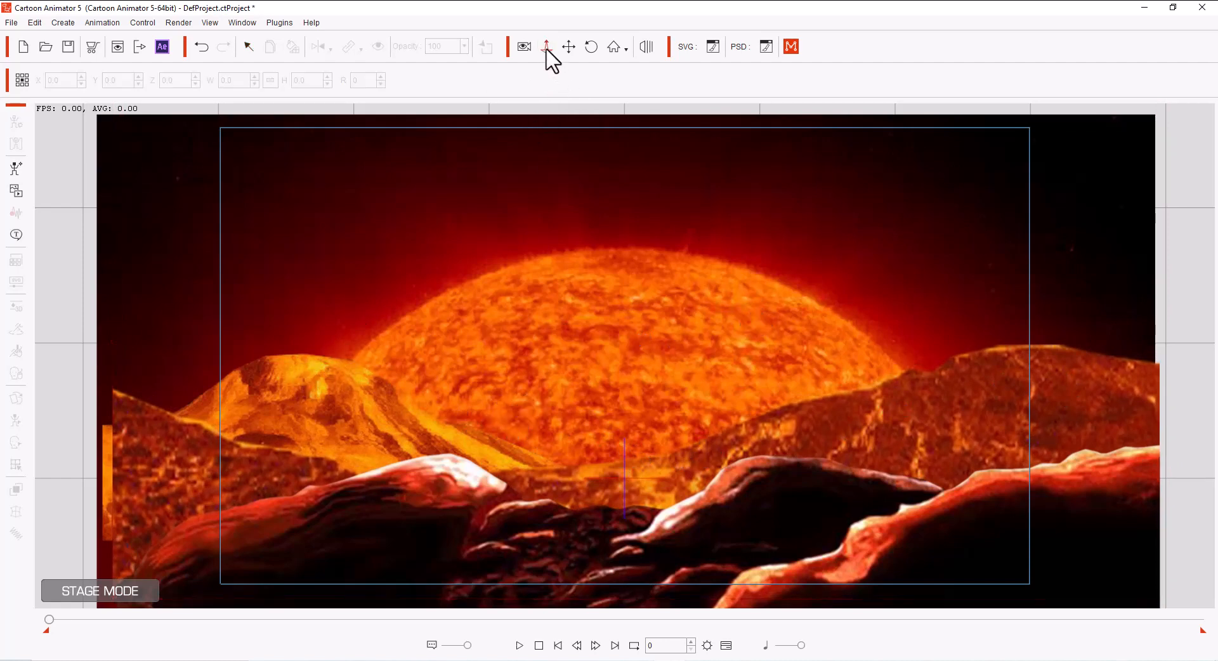
mouse_move(583, 231)
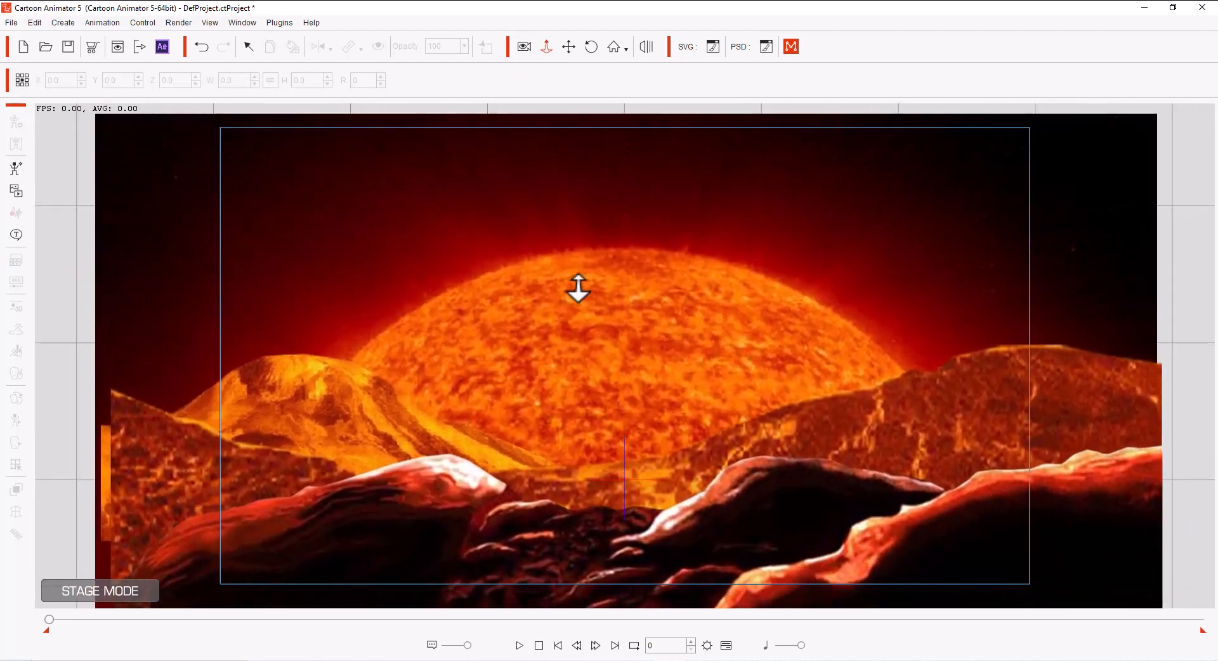
drag(579, 290, 589, 160)
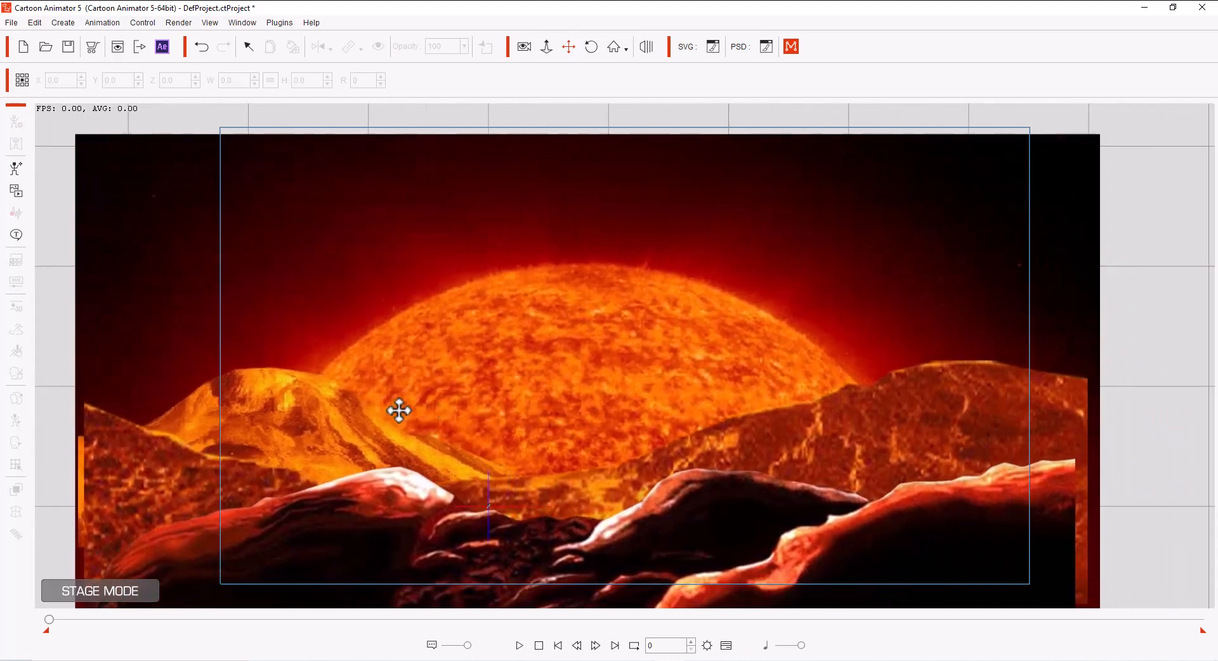
drag(399, 410, 566, 389)
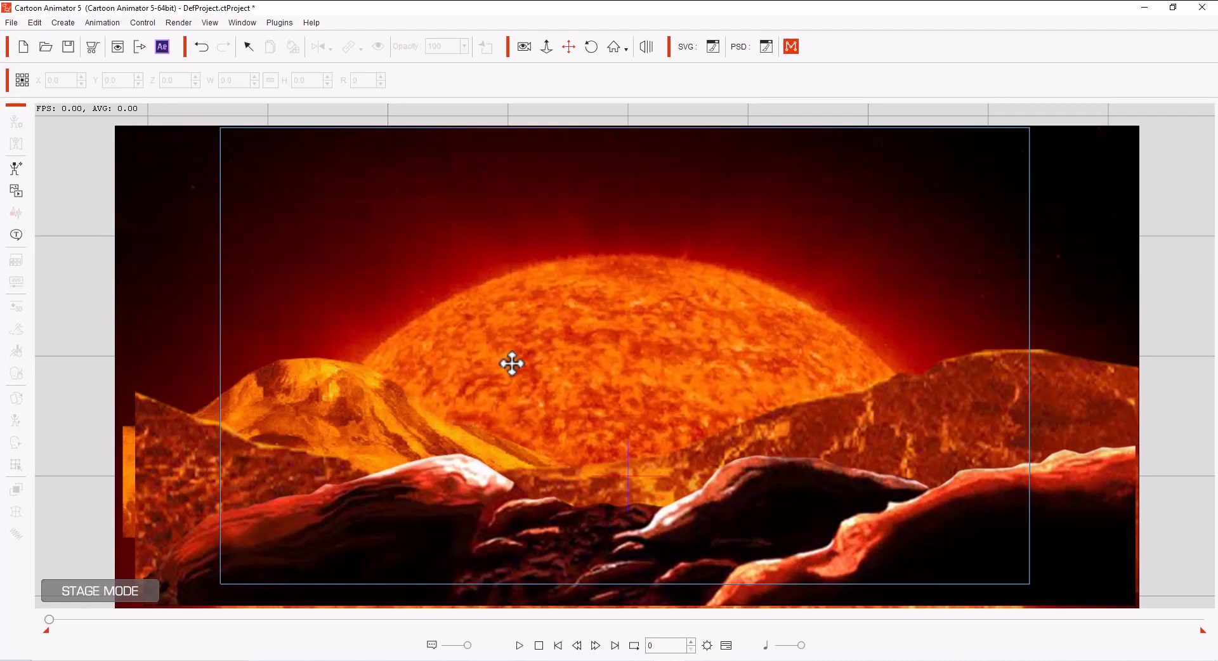
mouse_move(233, 373)
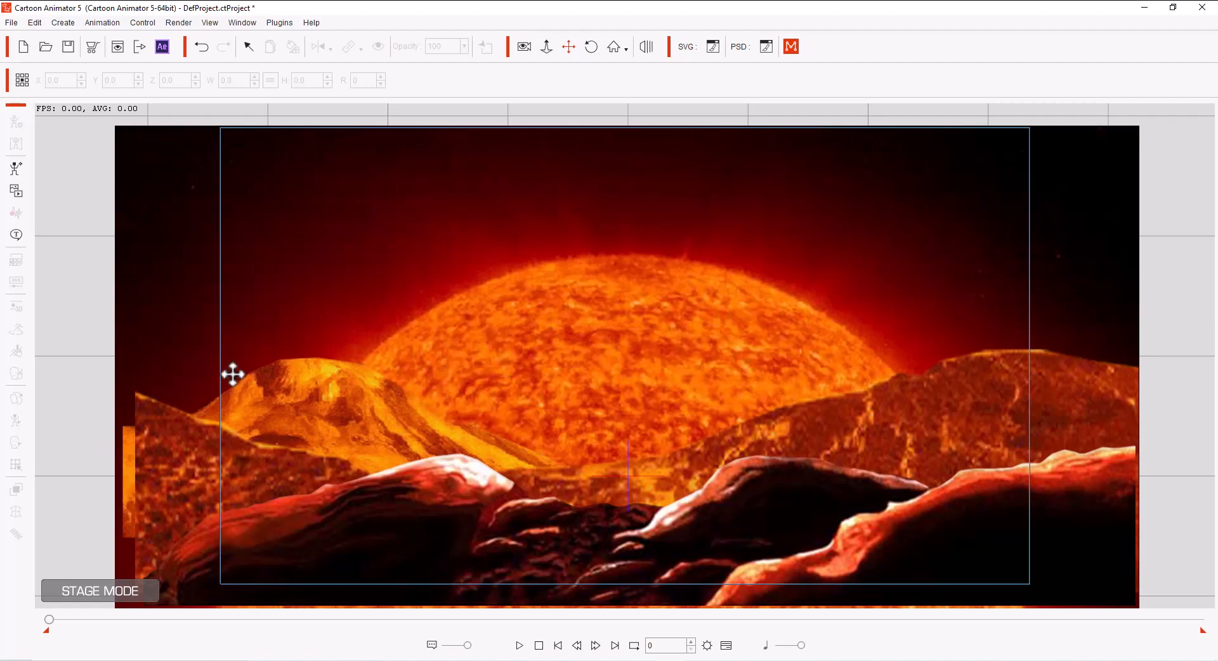